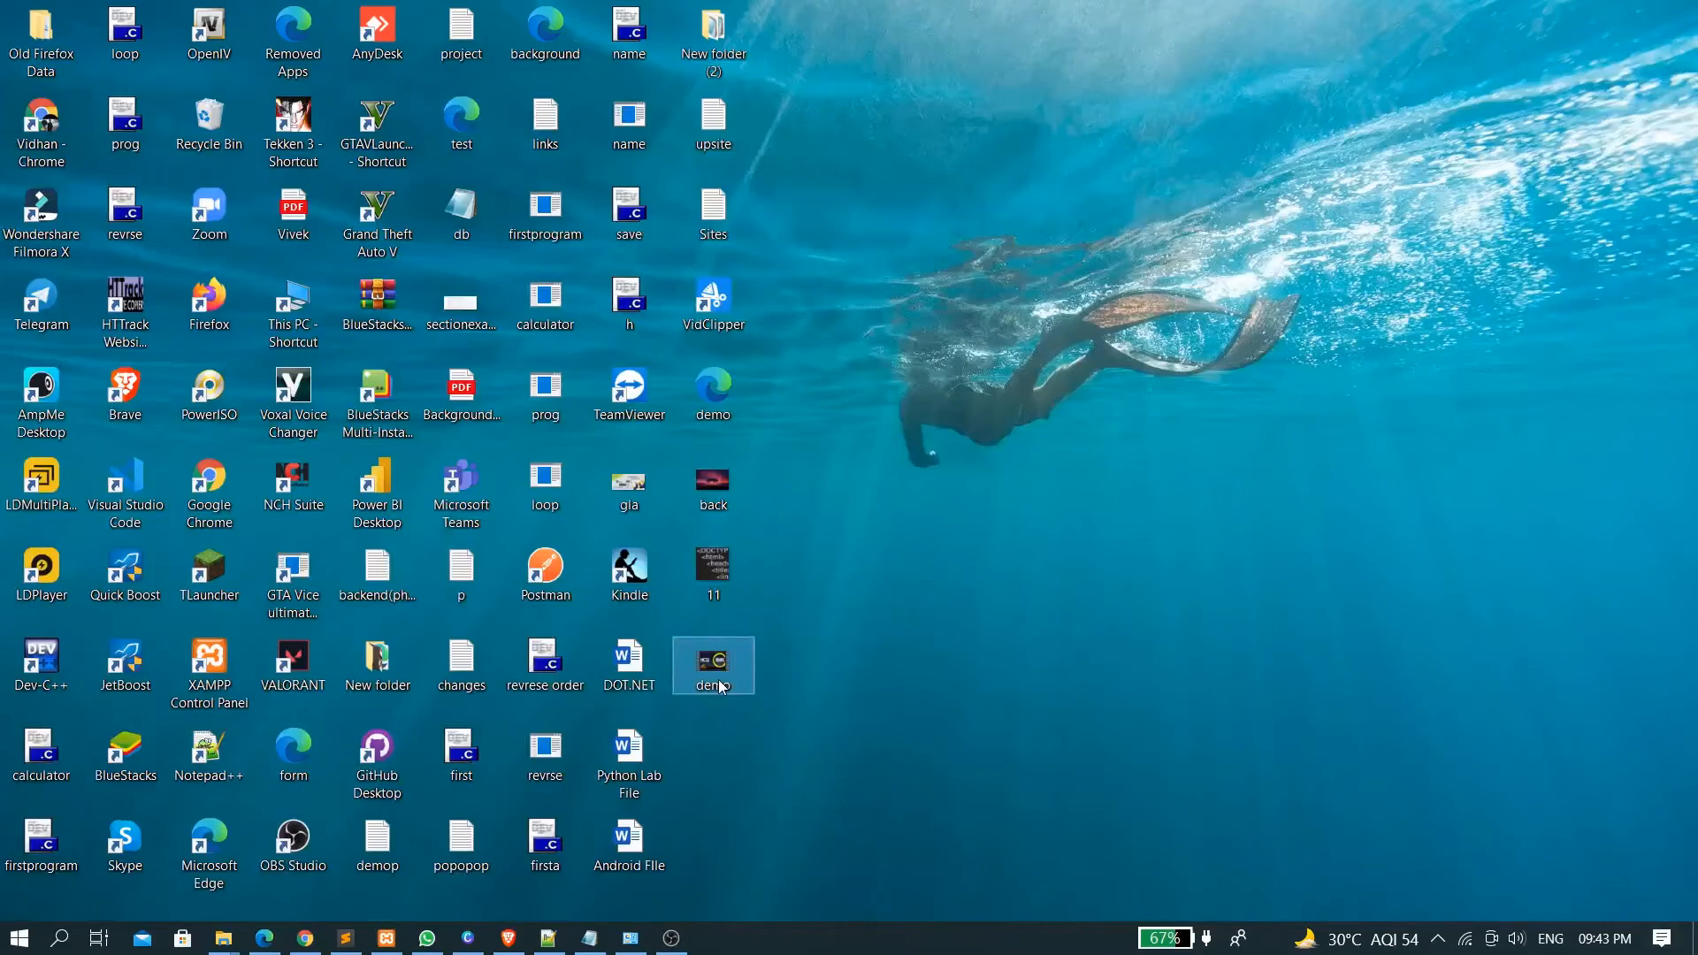
Preview the demo video file, then close the player and return to demo.html in Sublime Text
double_click(713, 658)
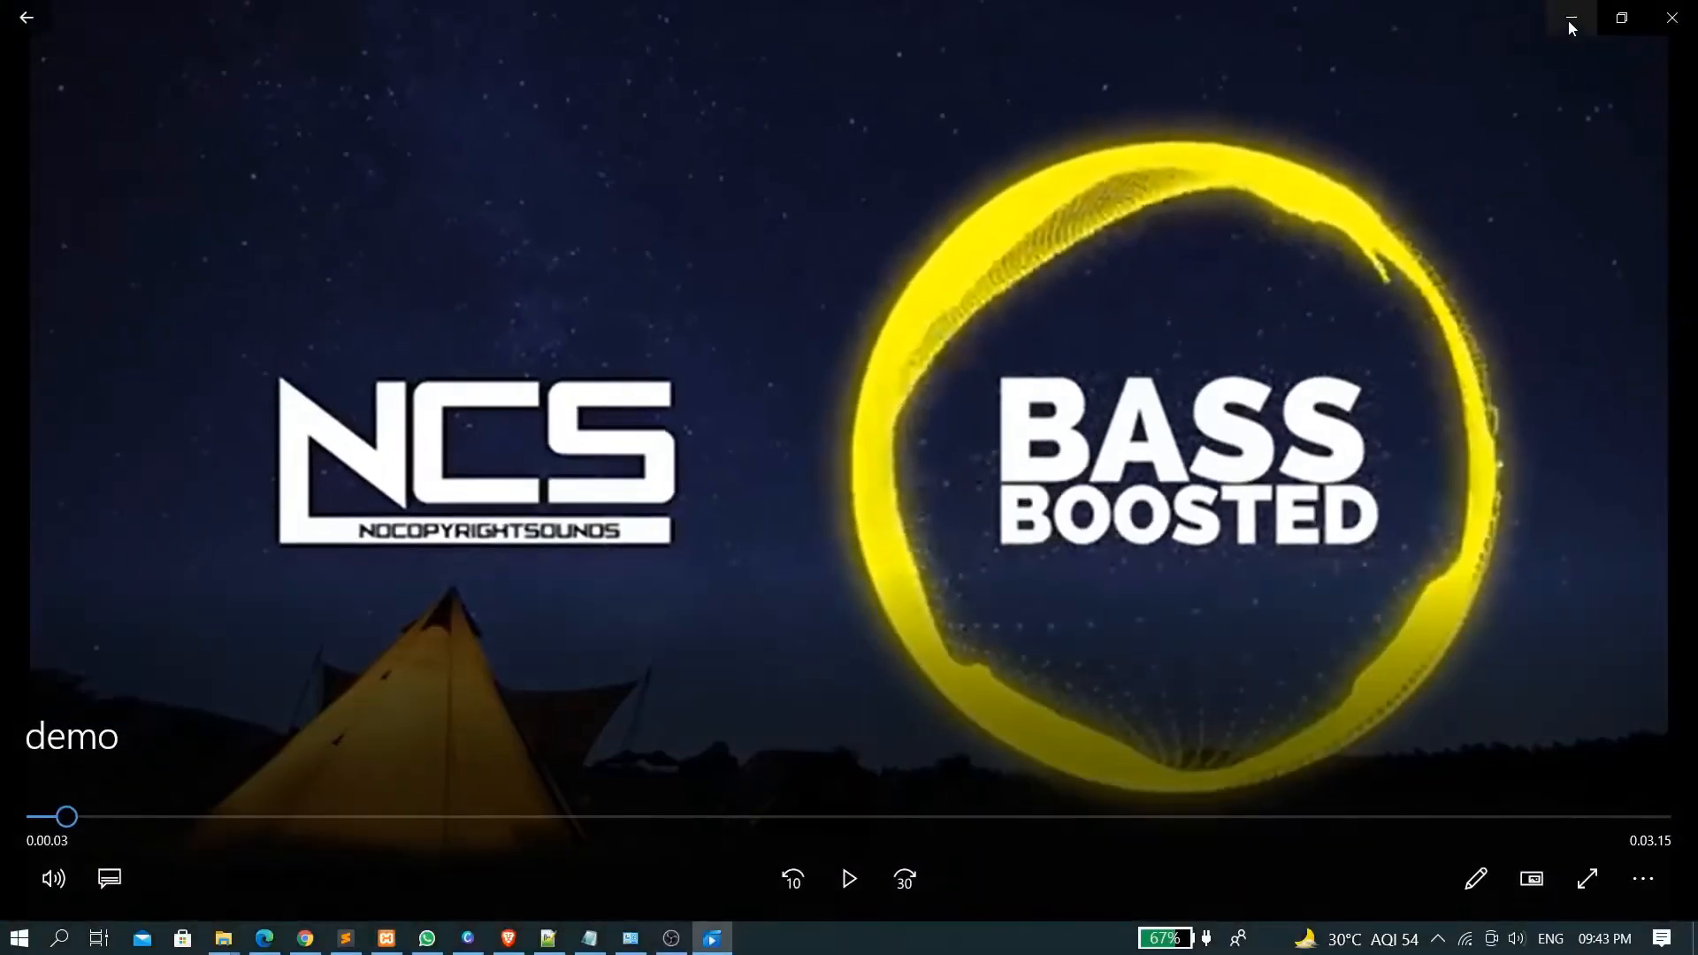
click(1569, 18)
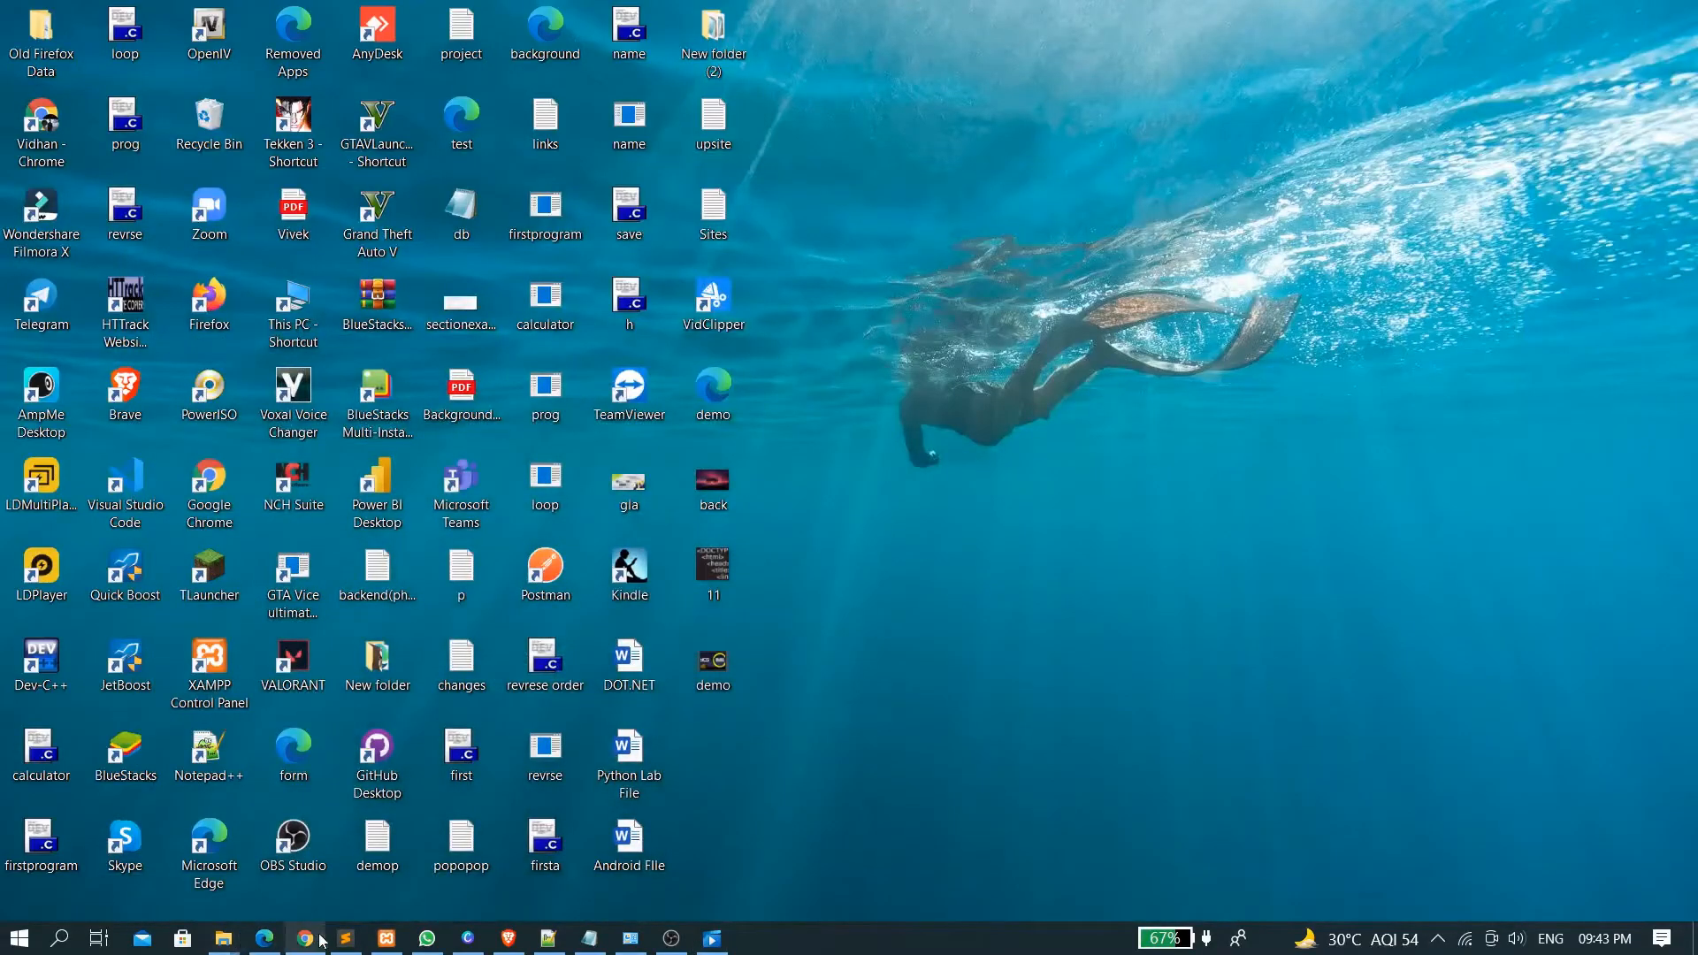
click(347, 937)
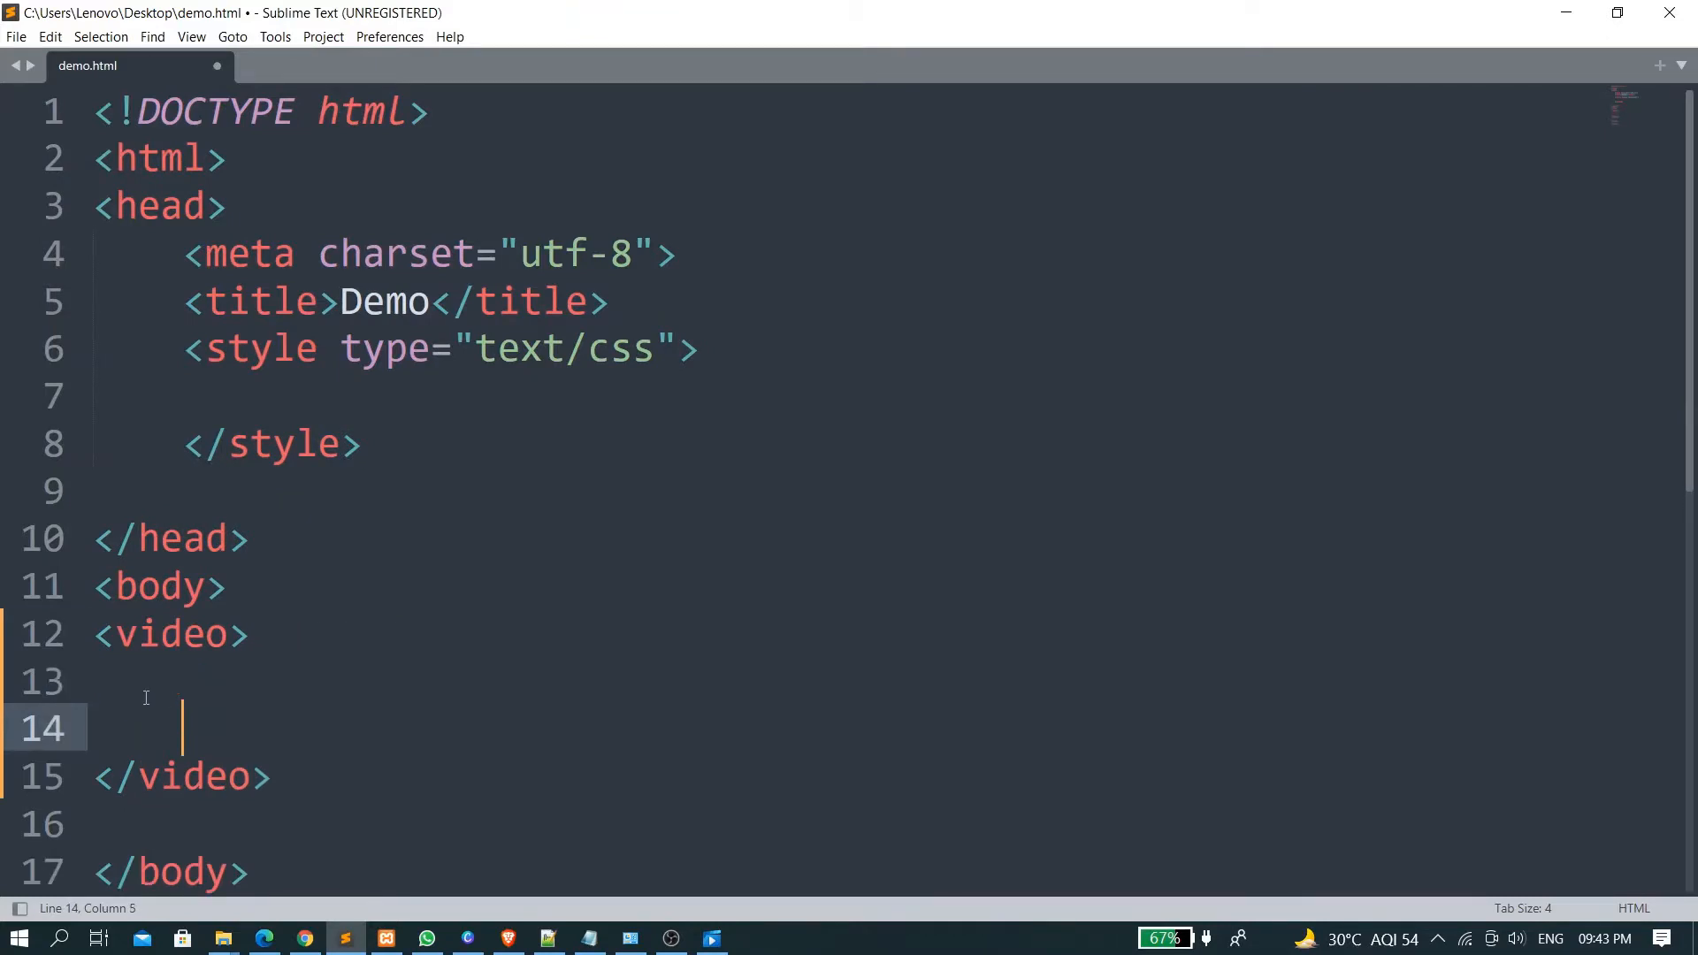
Expand a source tag with src demo.mp4 and type video/MP4
text(so)
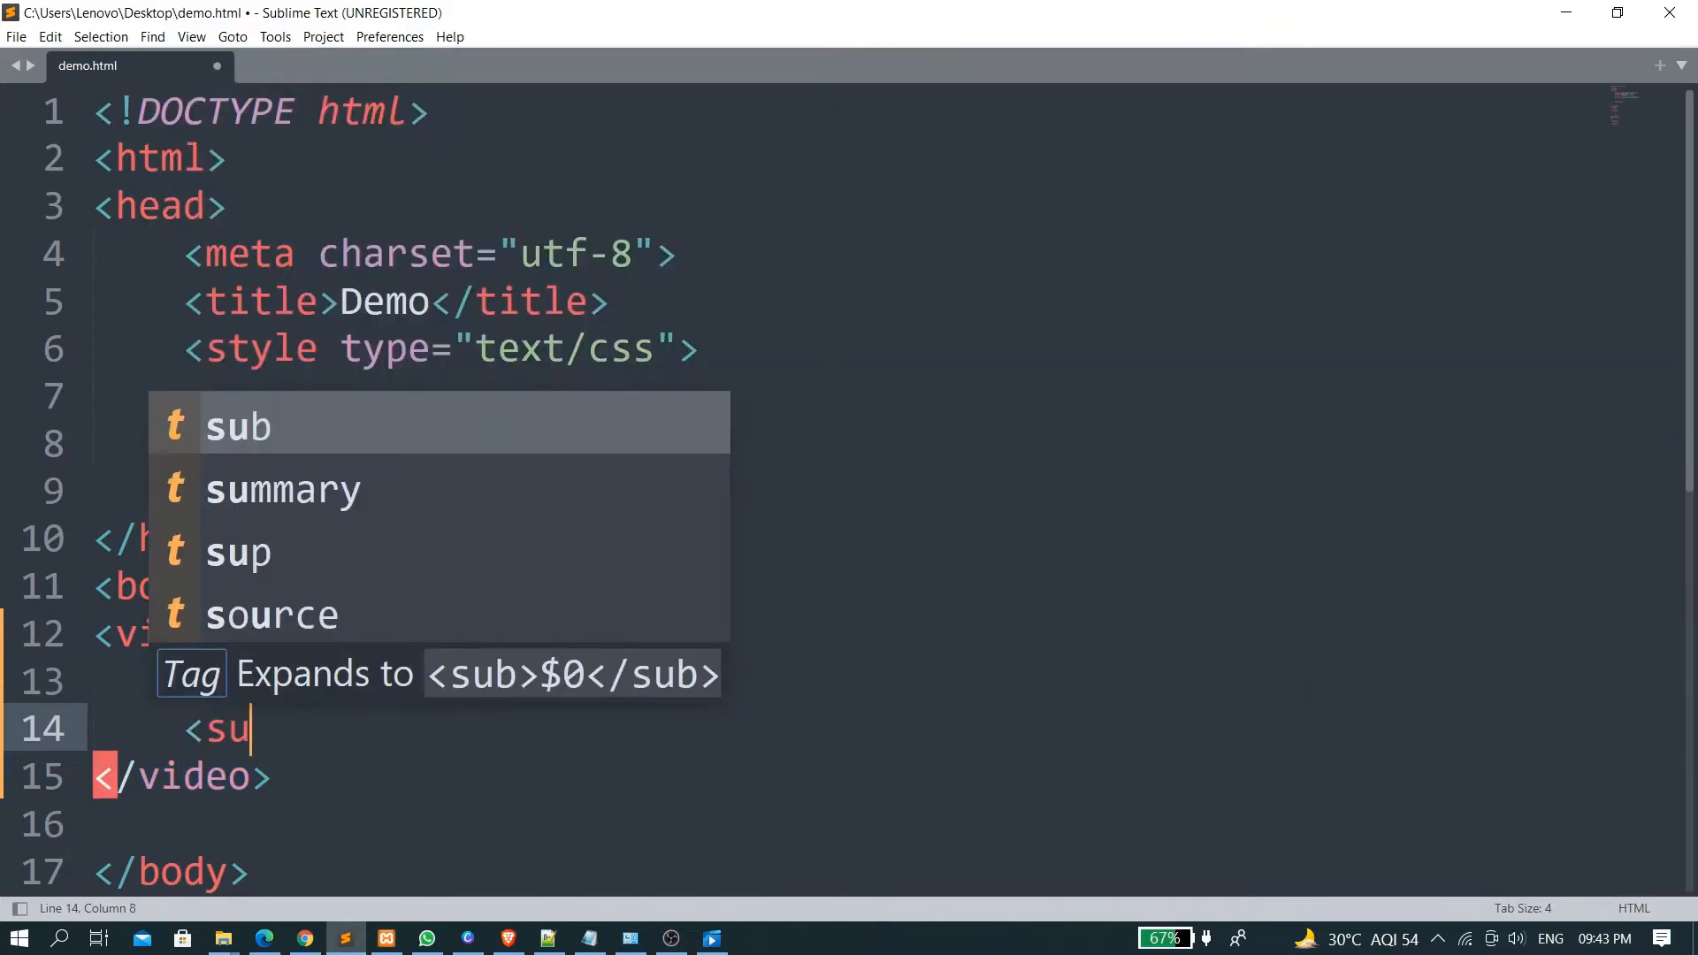
text(o)
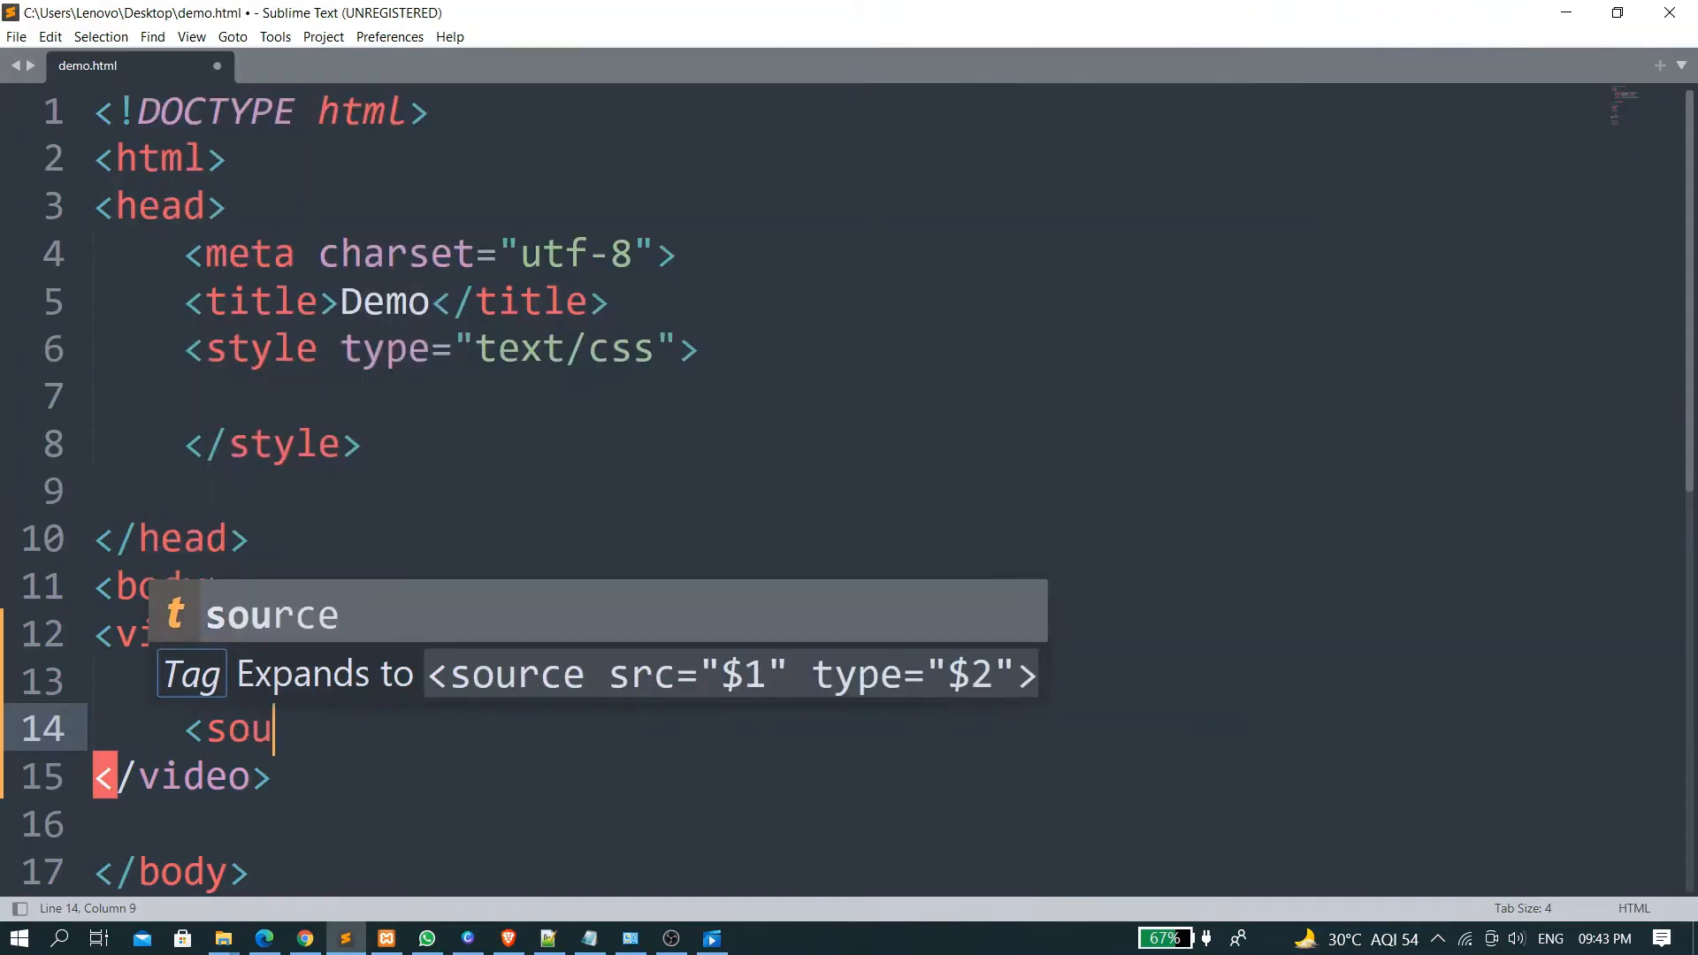
key(Tab)
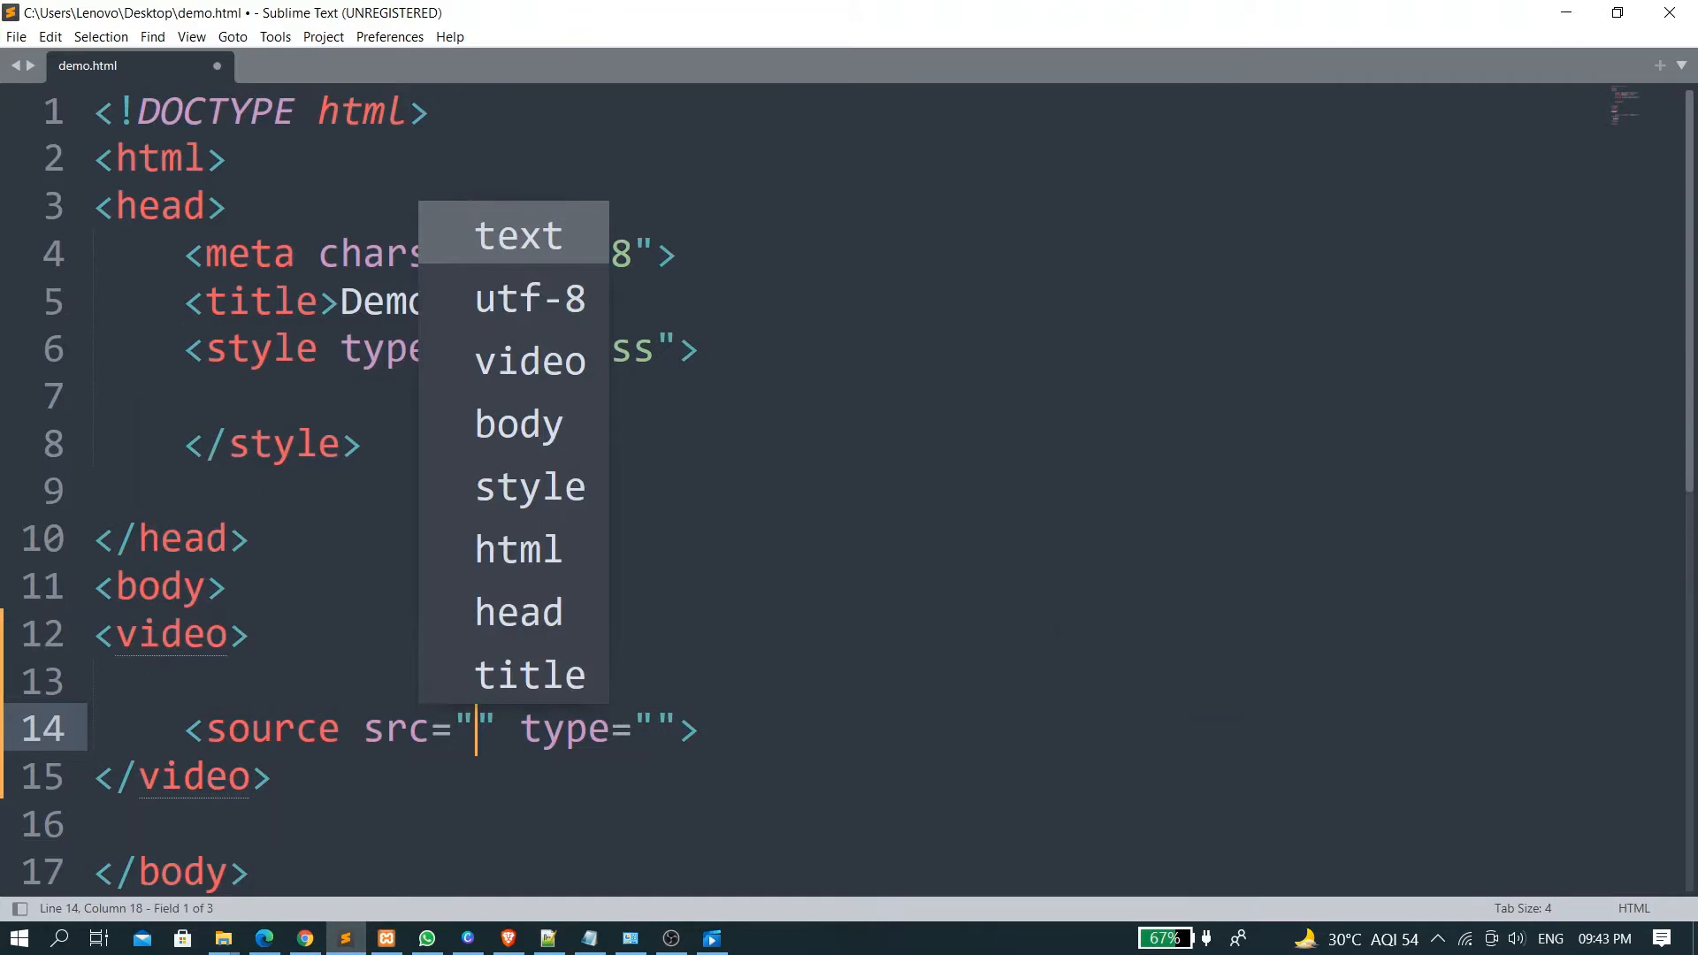
text(demo.mp)
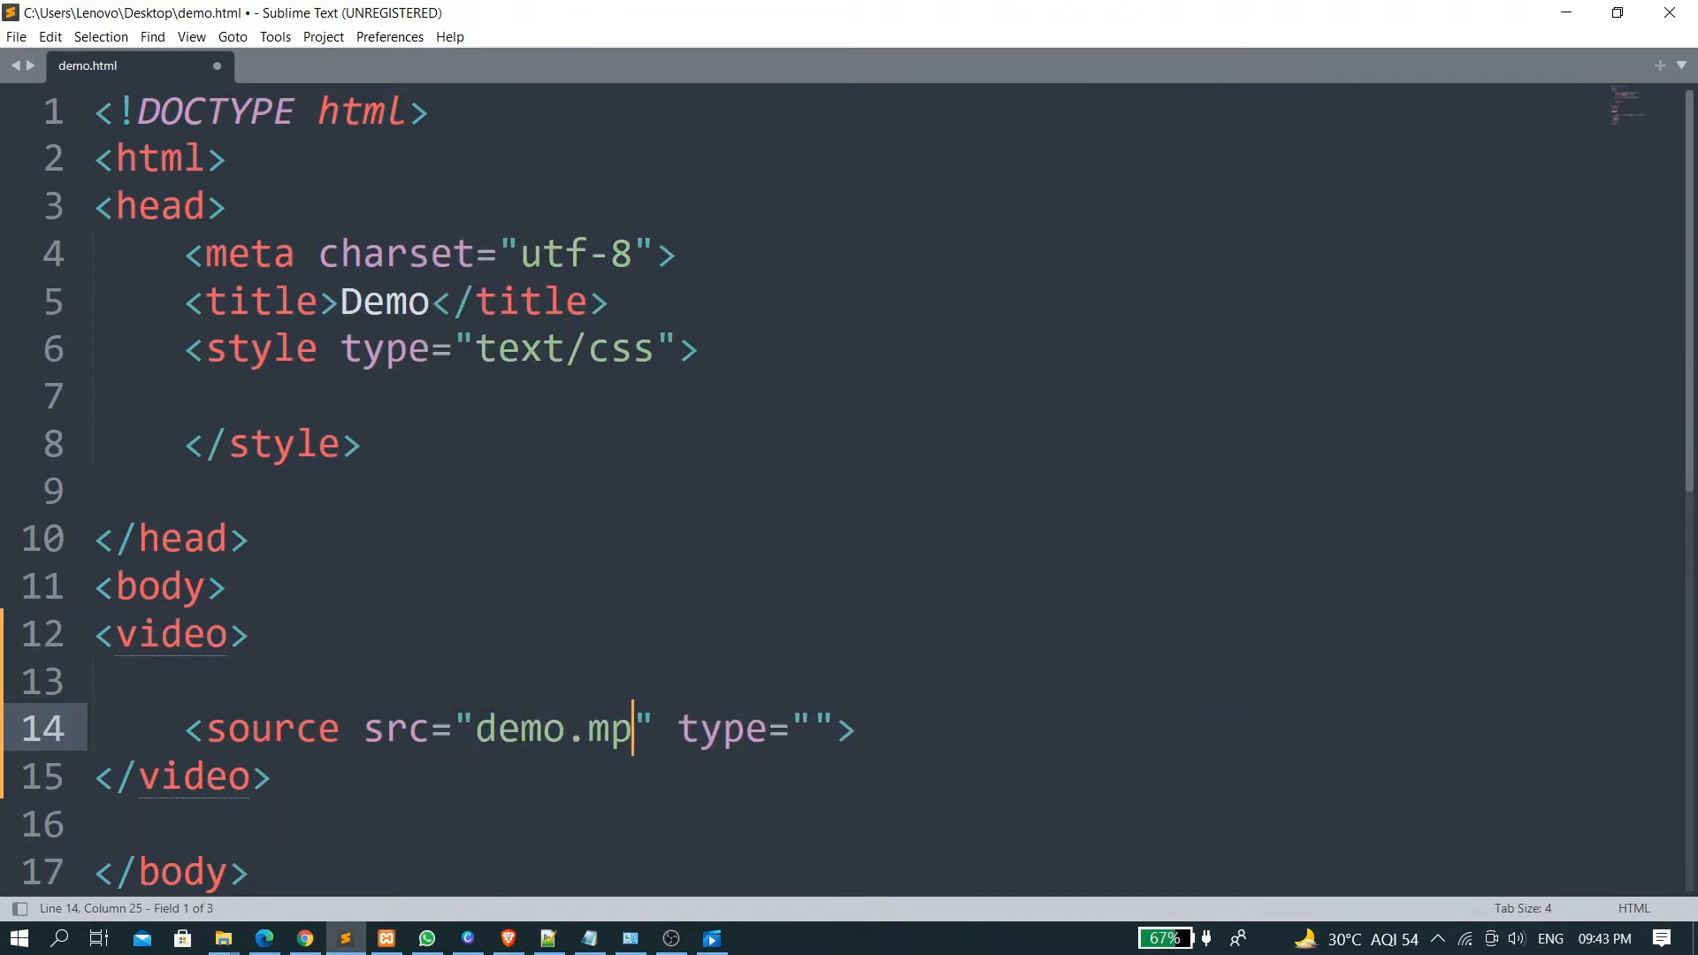
text(4)
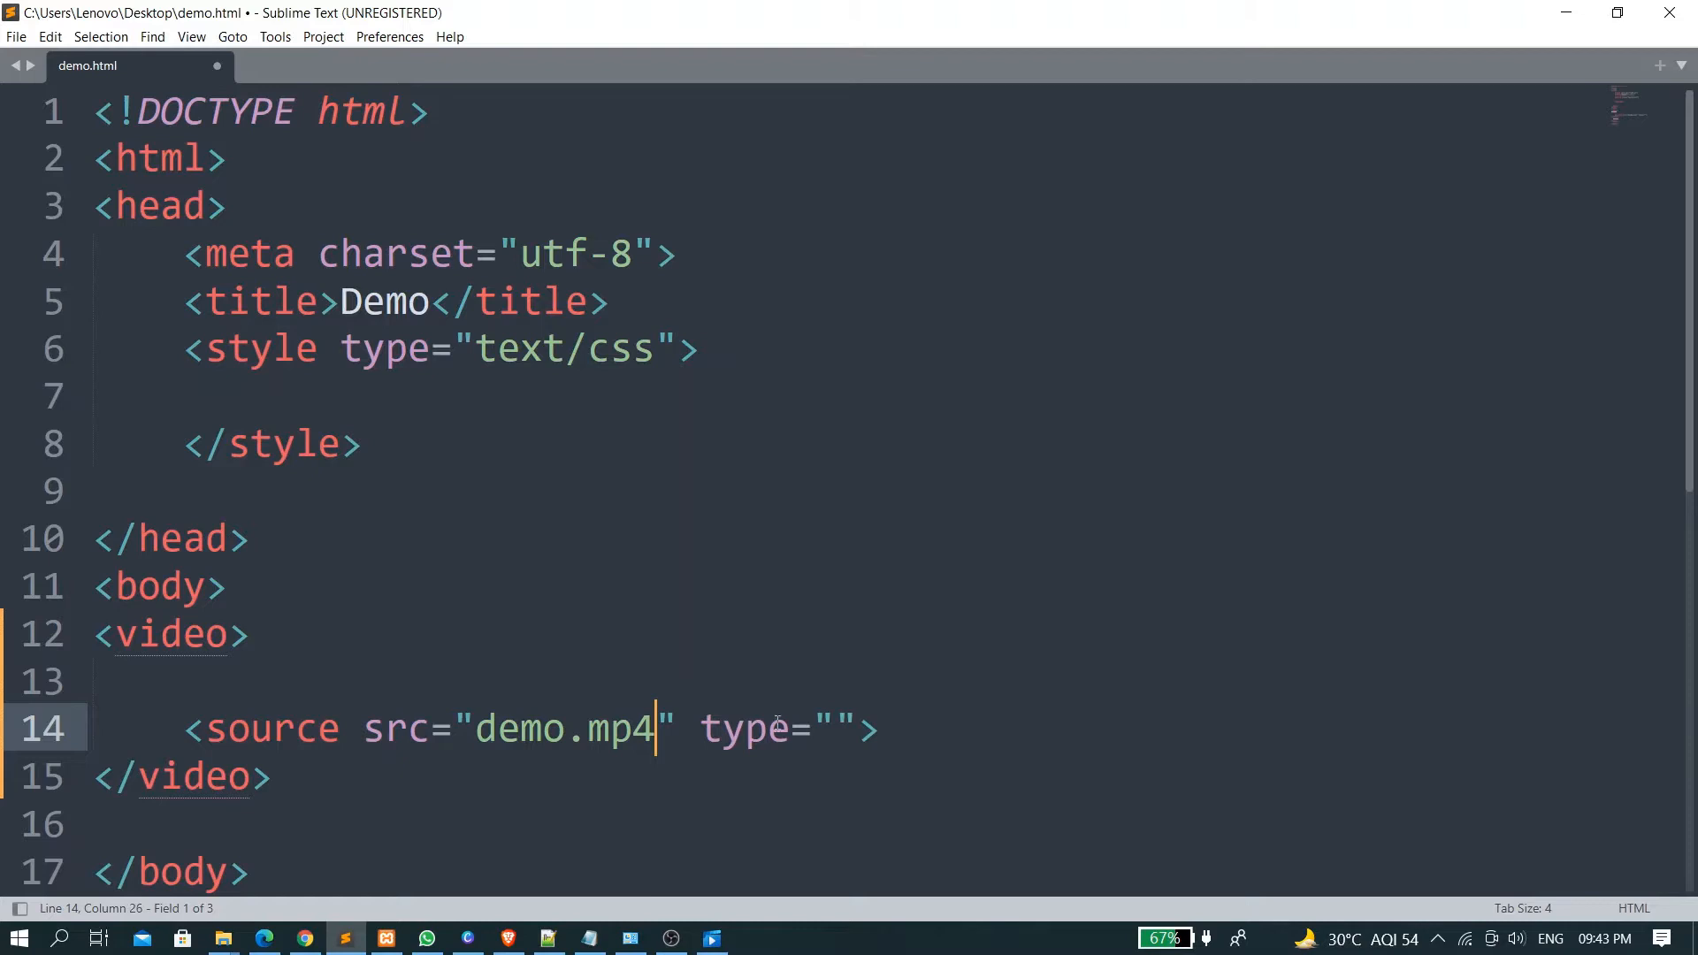
text(vi)
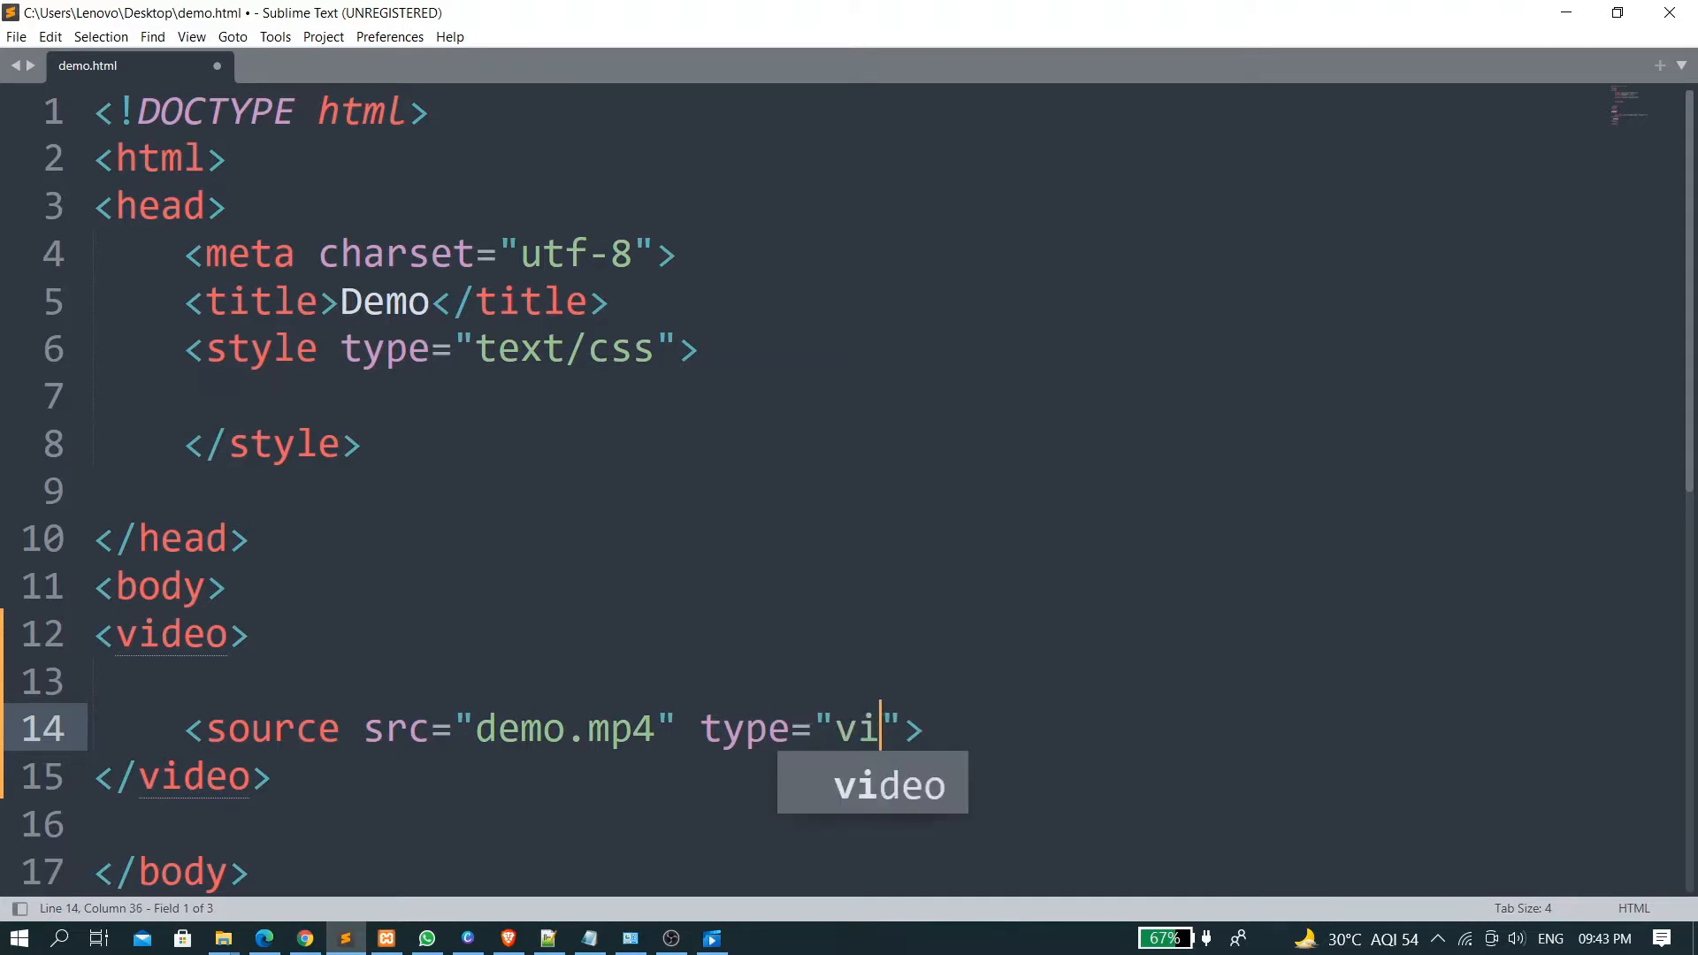
text(deo/)
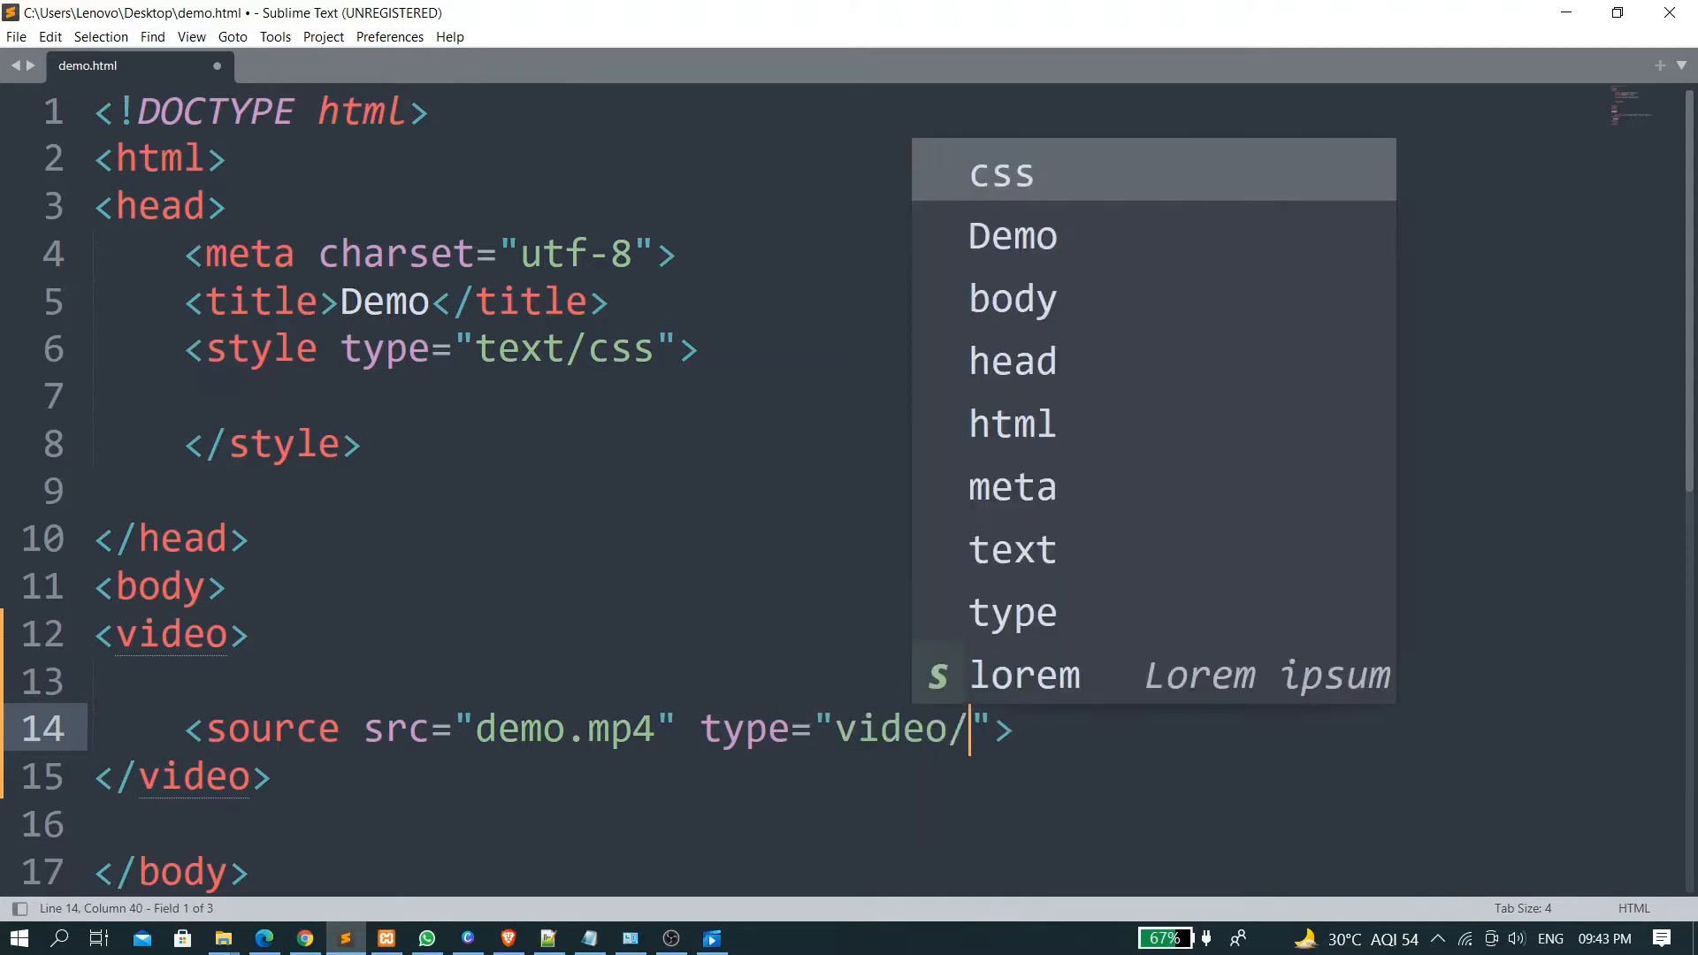
text(MP4)
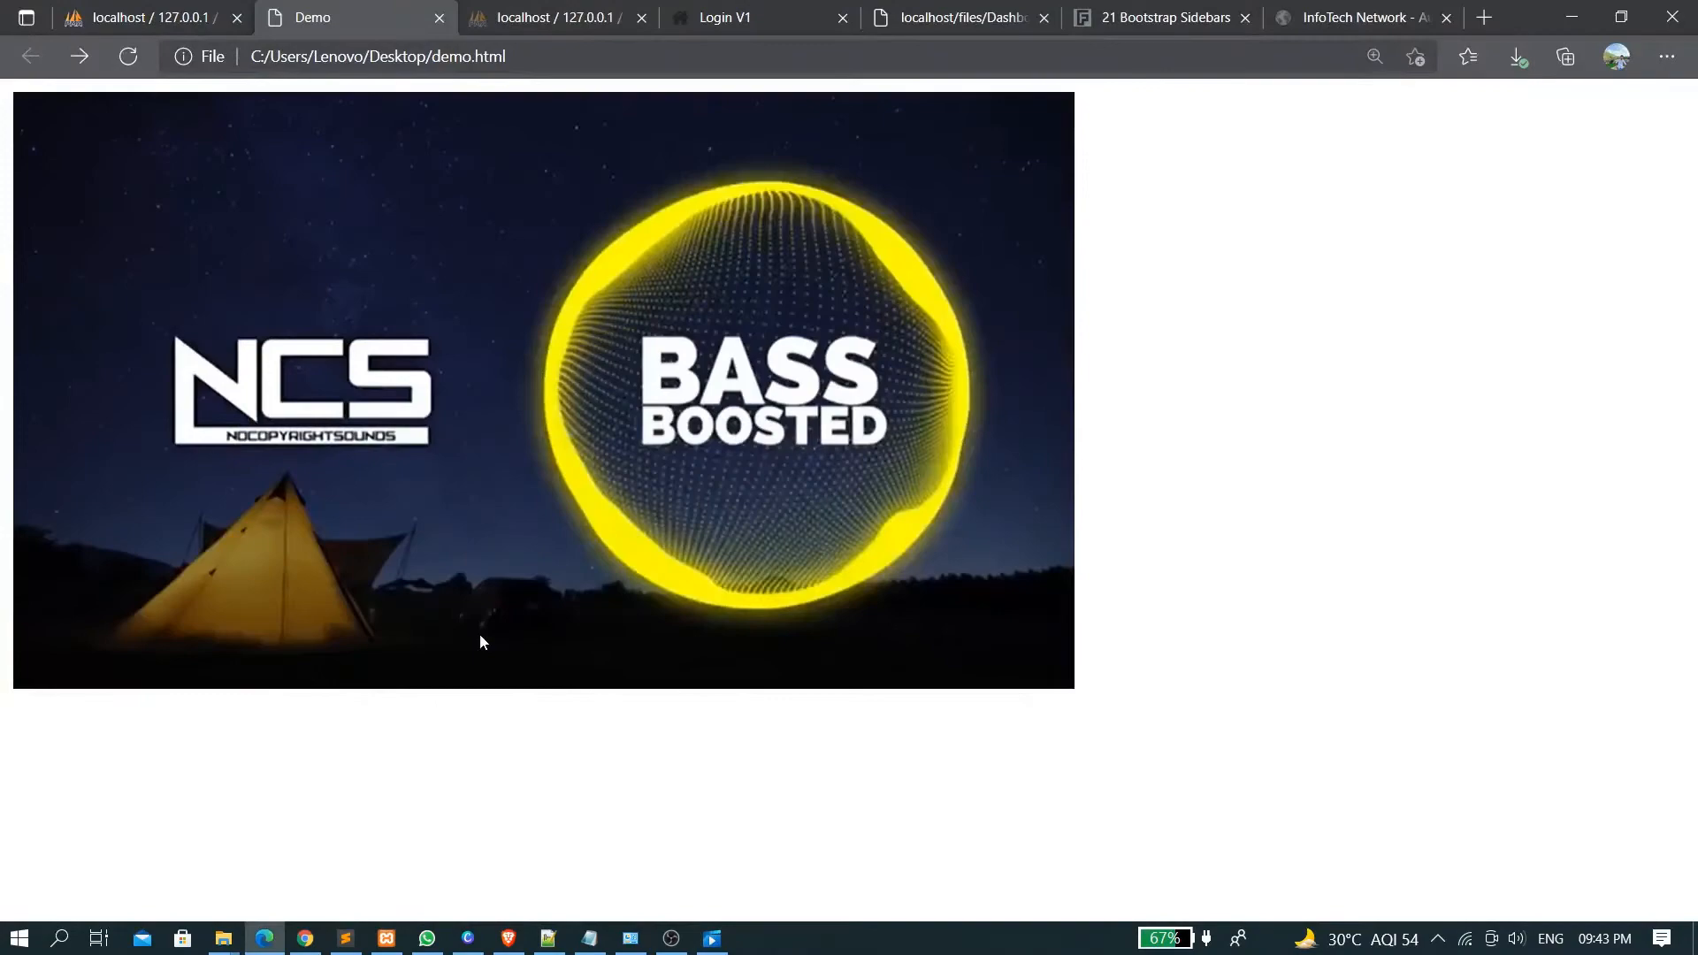
mouse_move(510, 722)
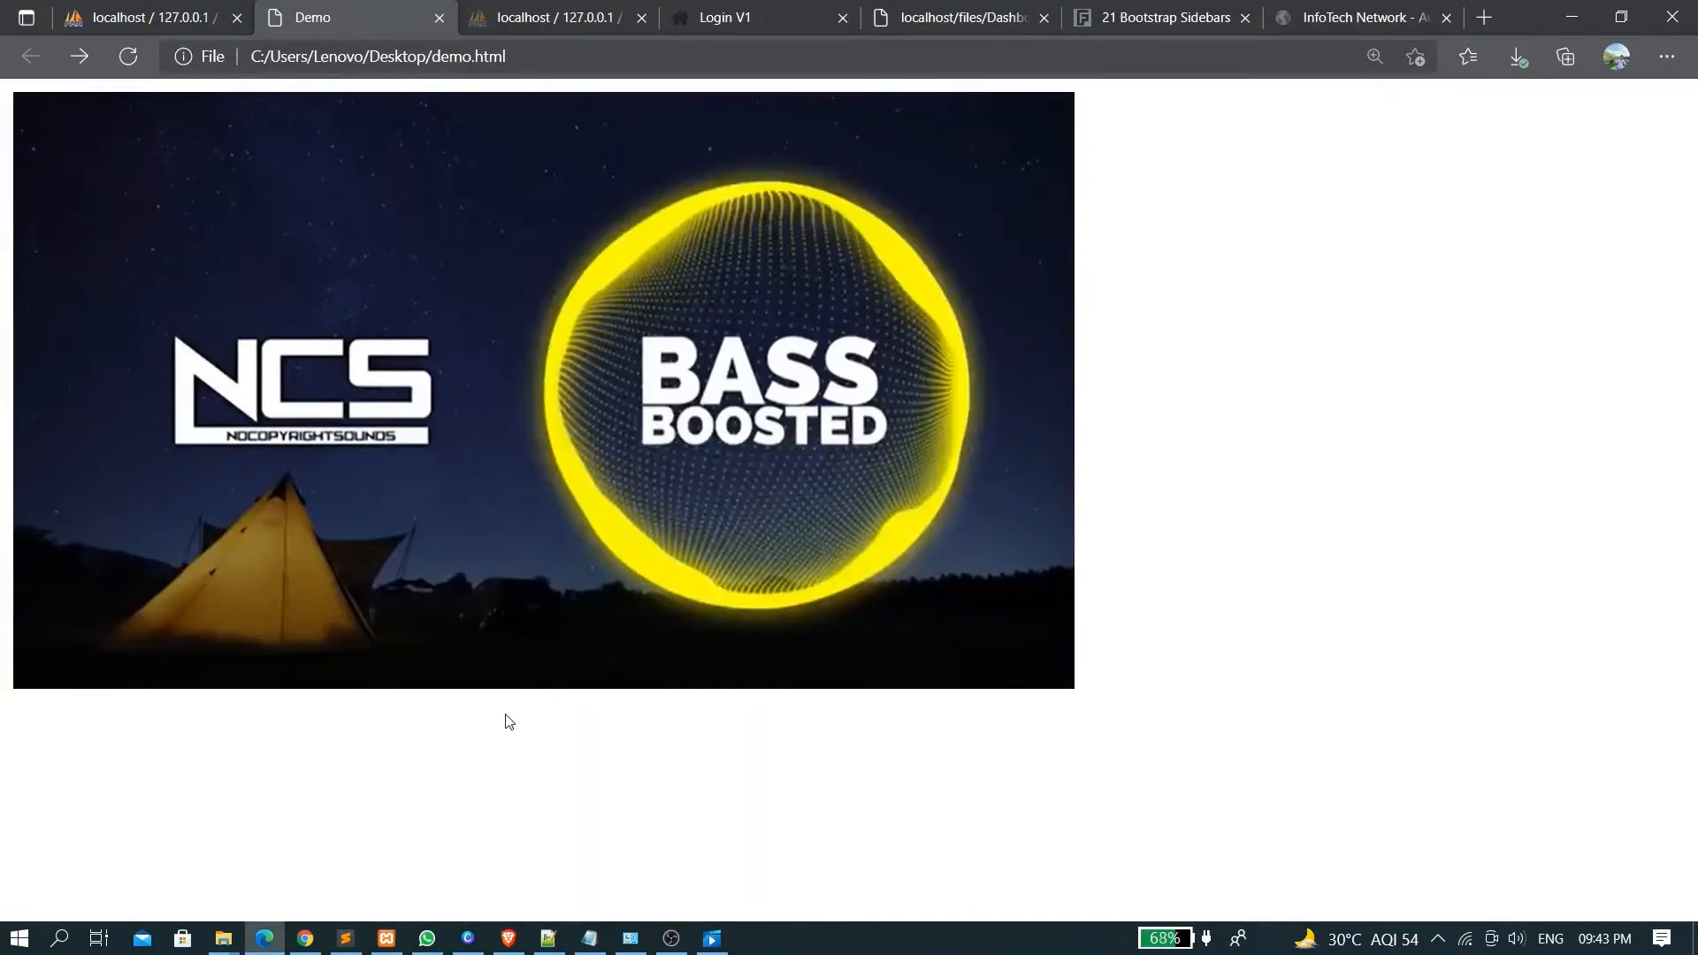
Switch from the Edge preview back to demo.html in Sublime Text
click(344, 937)
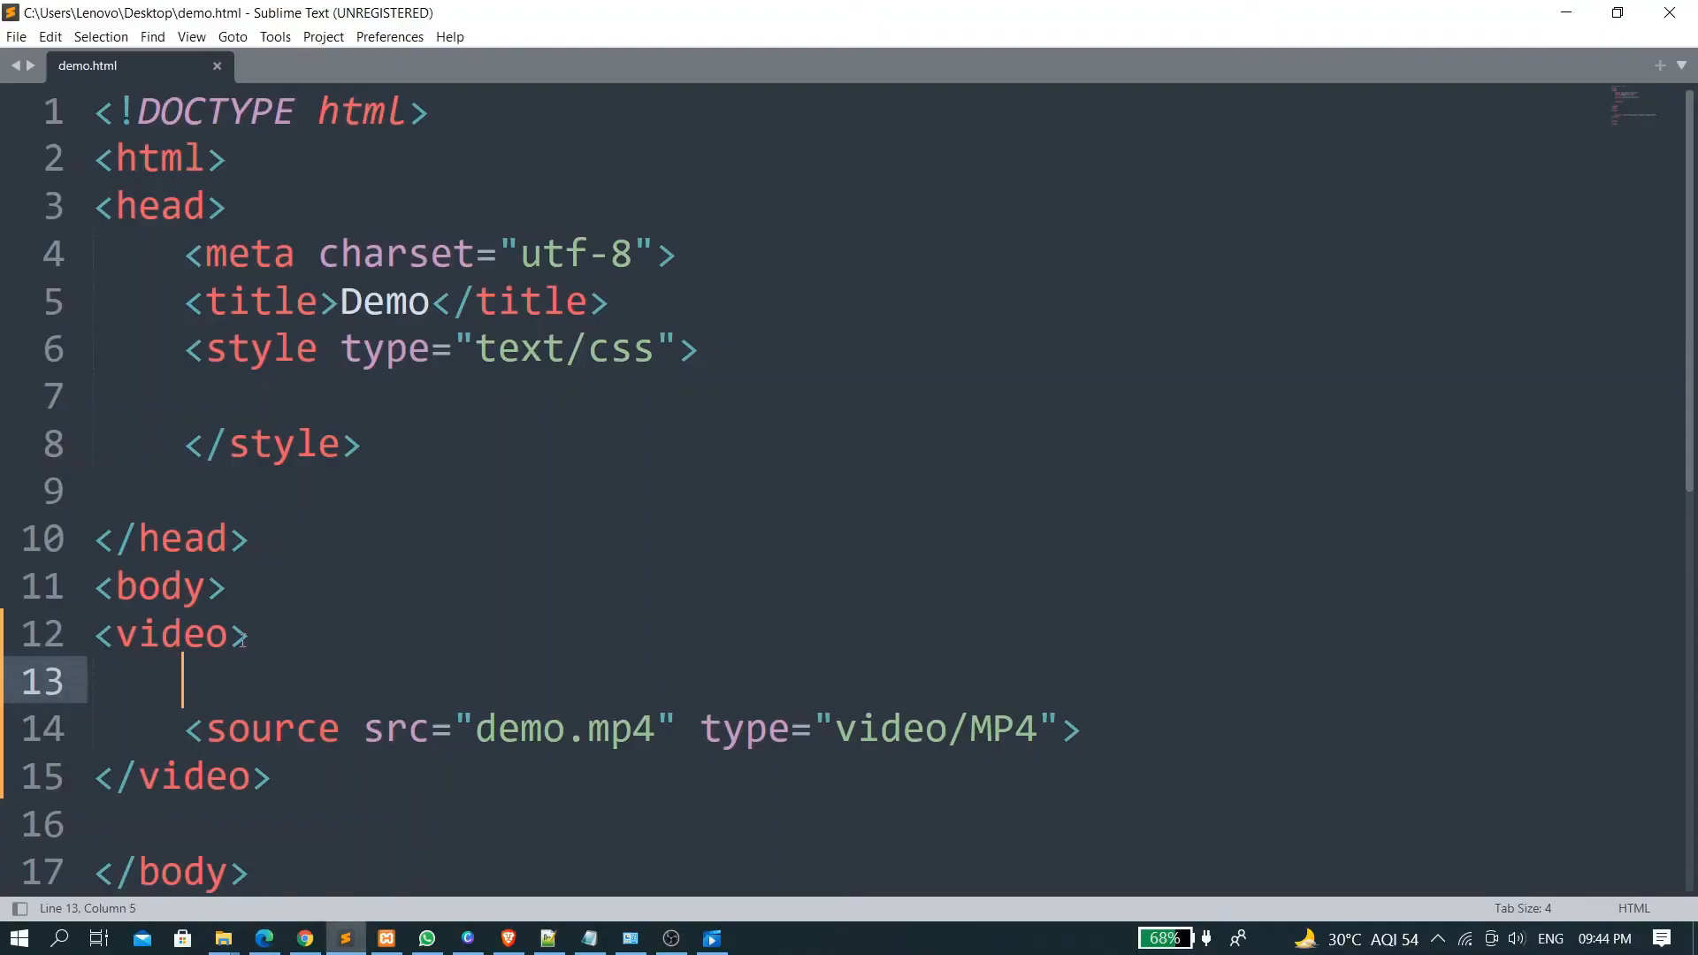
Add the autoplay attribute to the video tag and check the playing video in Edge
text(aut)
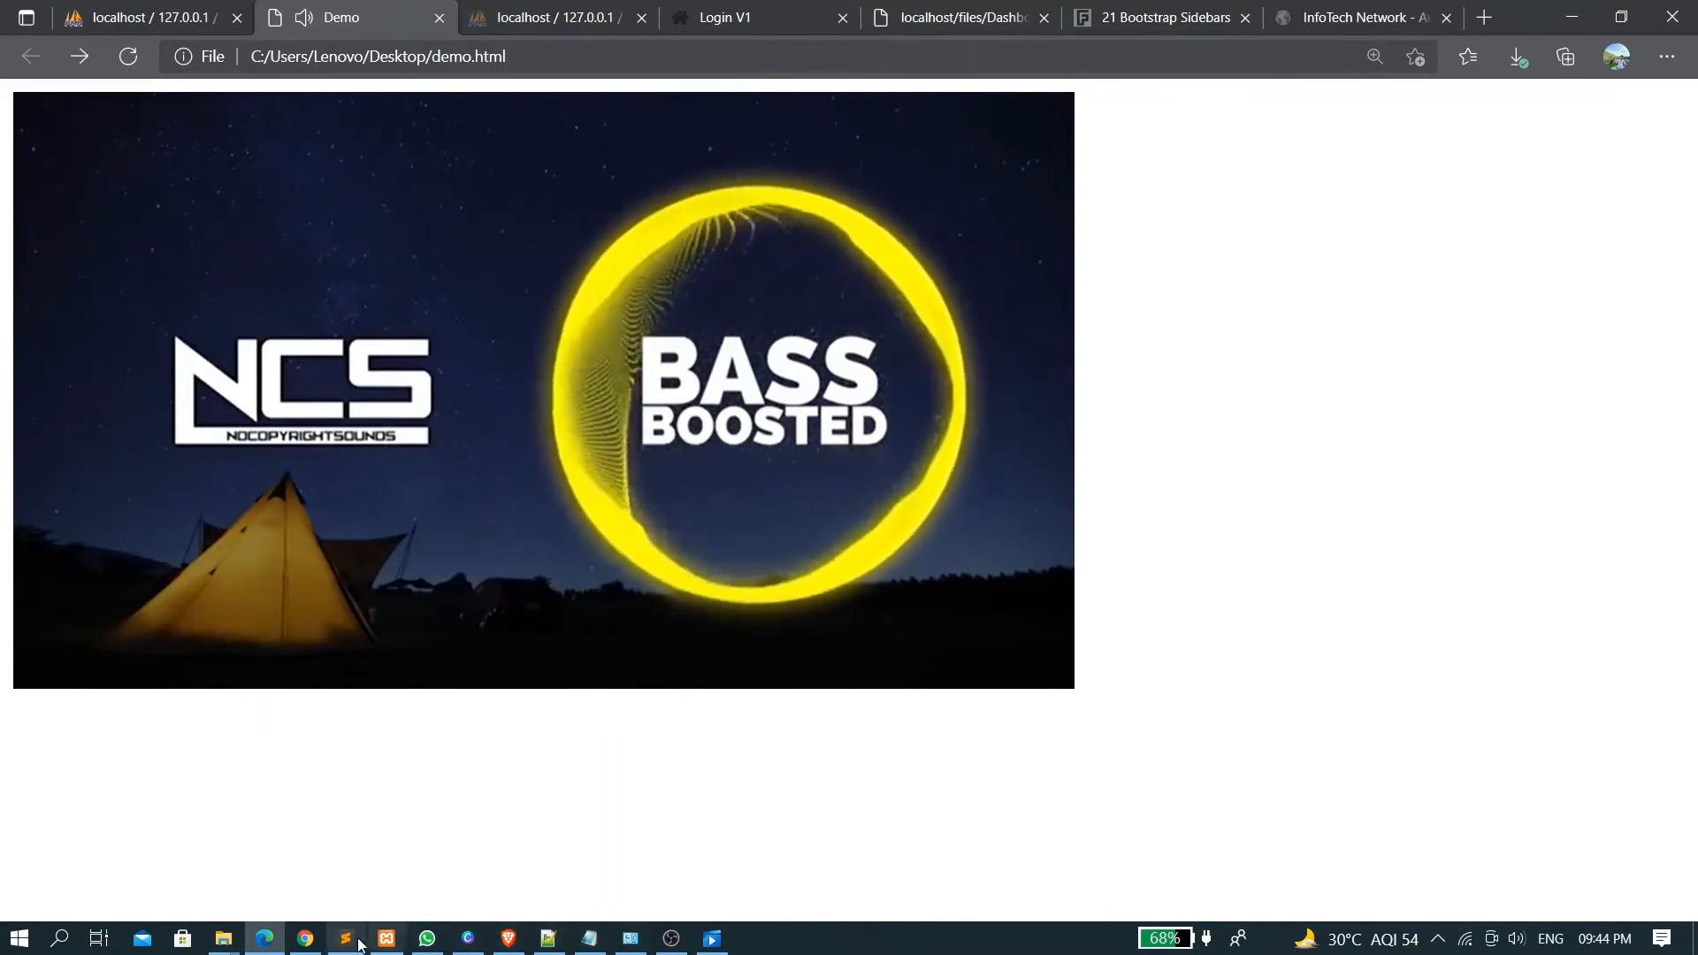
click(344, 939)
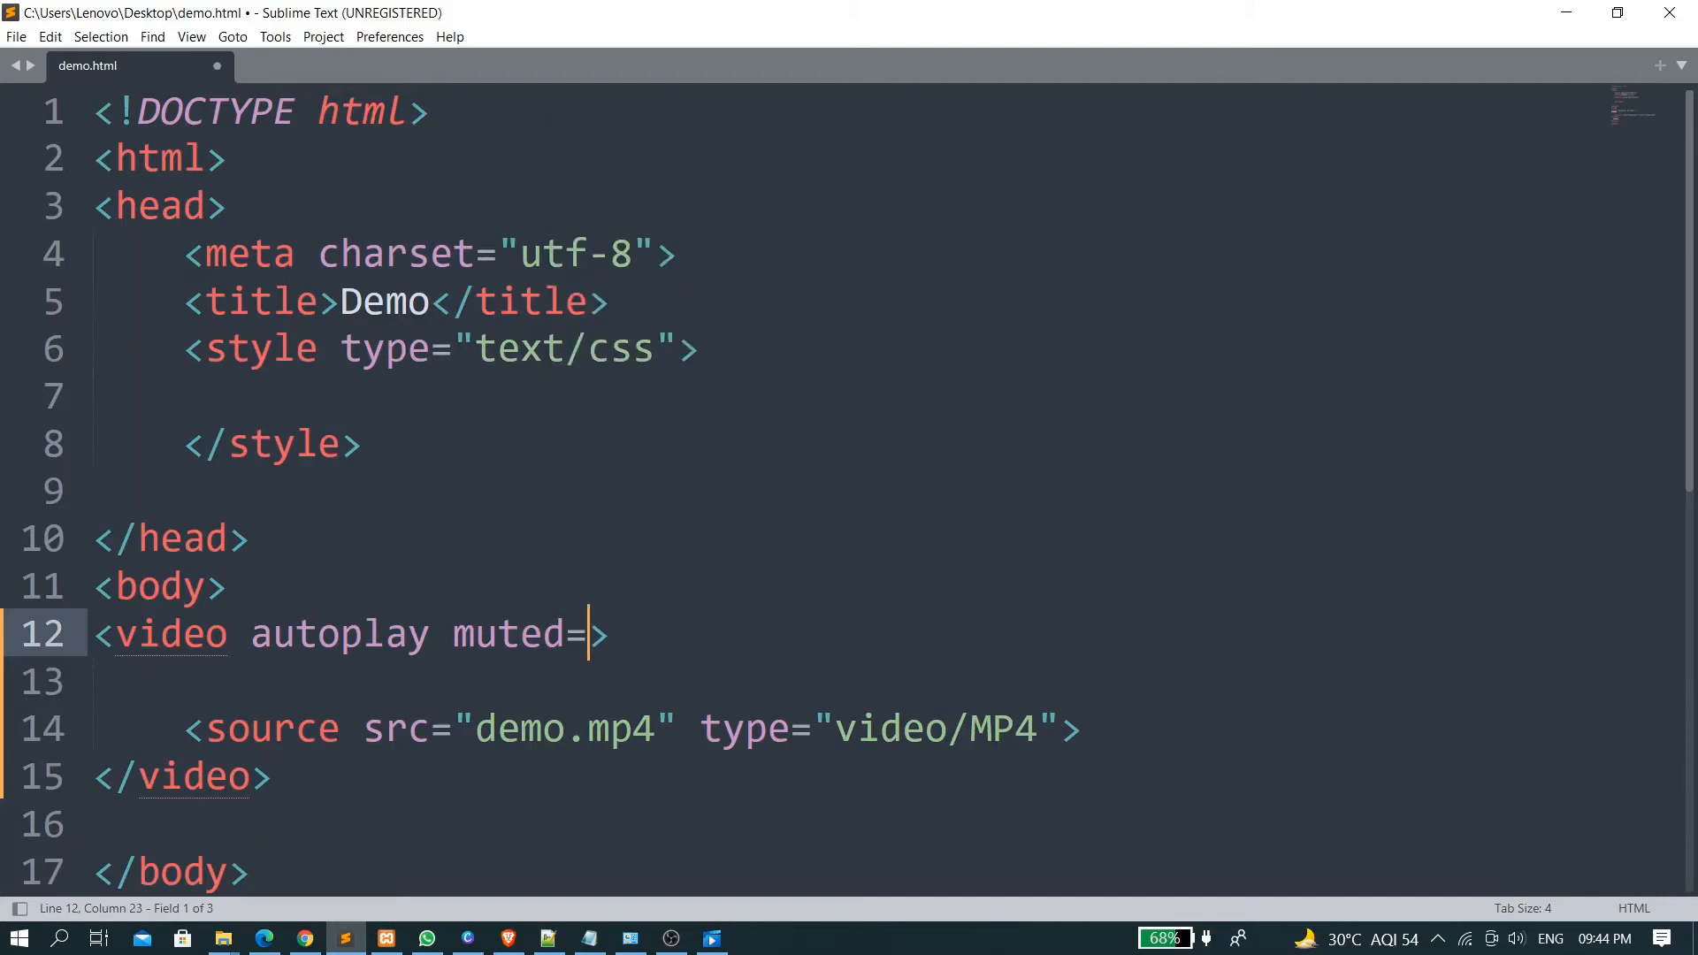
click(264, 938)
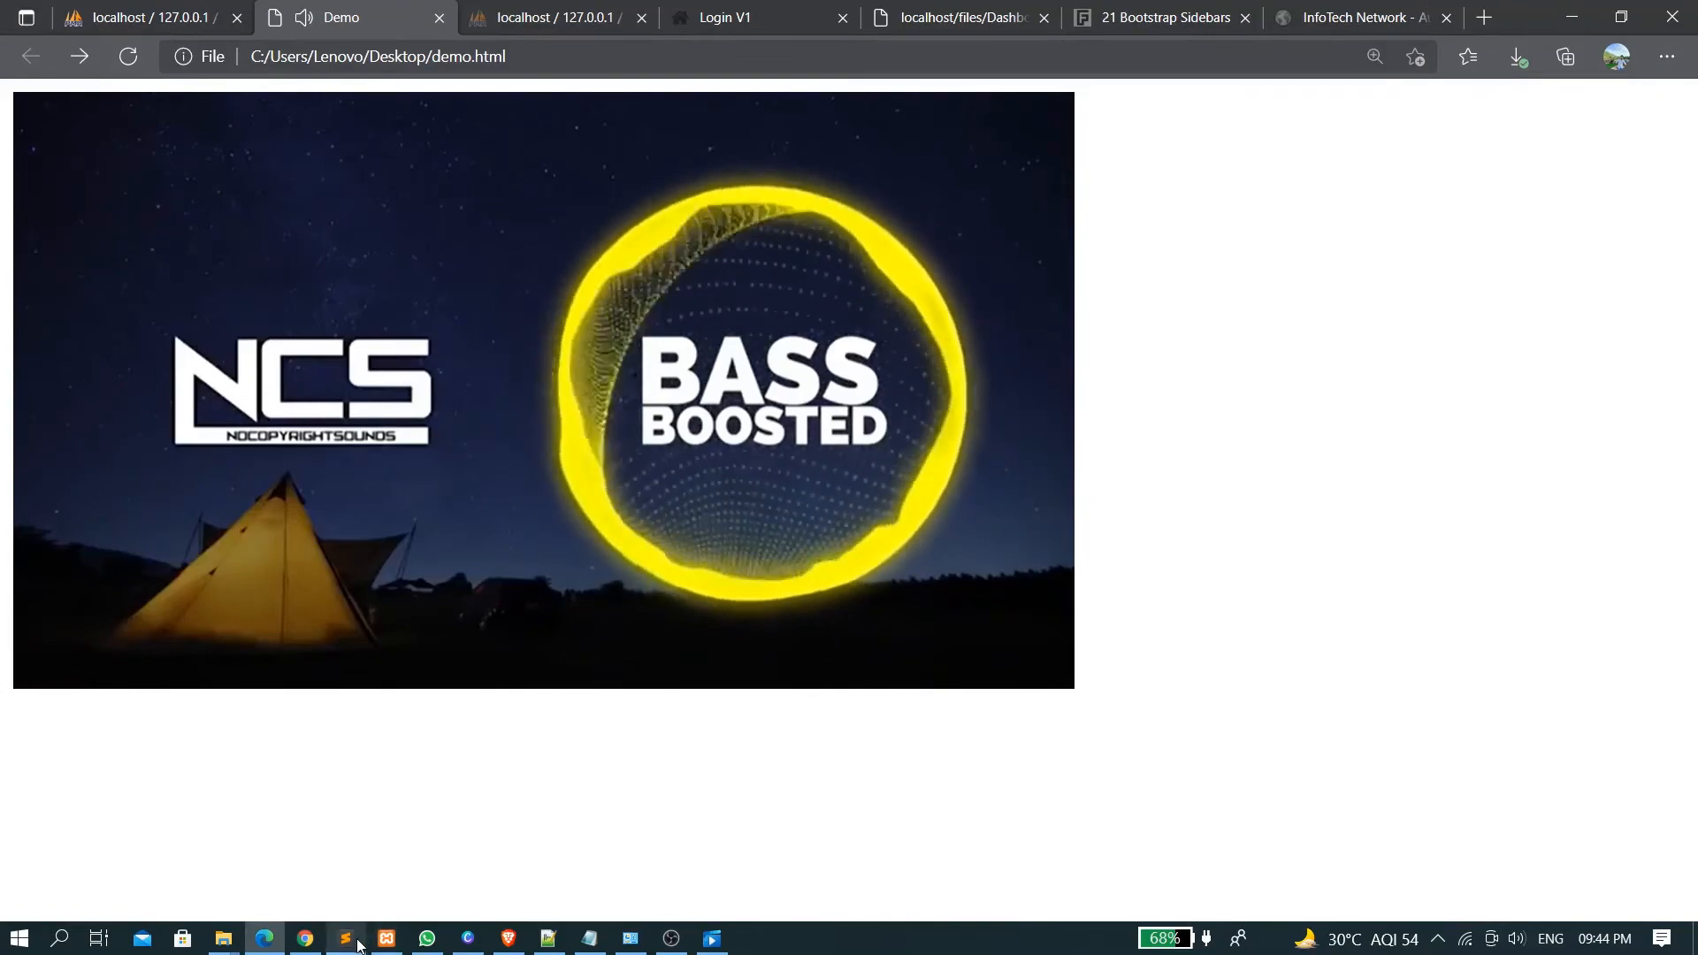
Select and delete the muted attribute in the video tag, leaving only autoplay
click(344, 937)
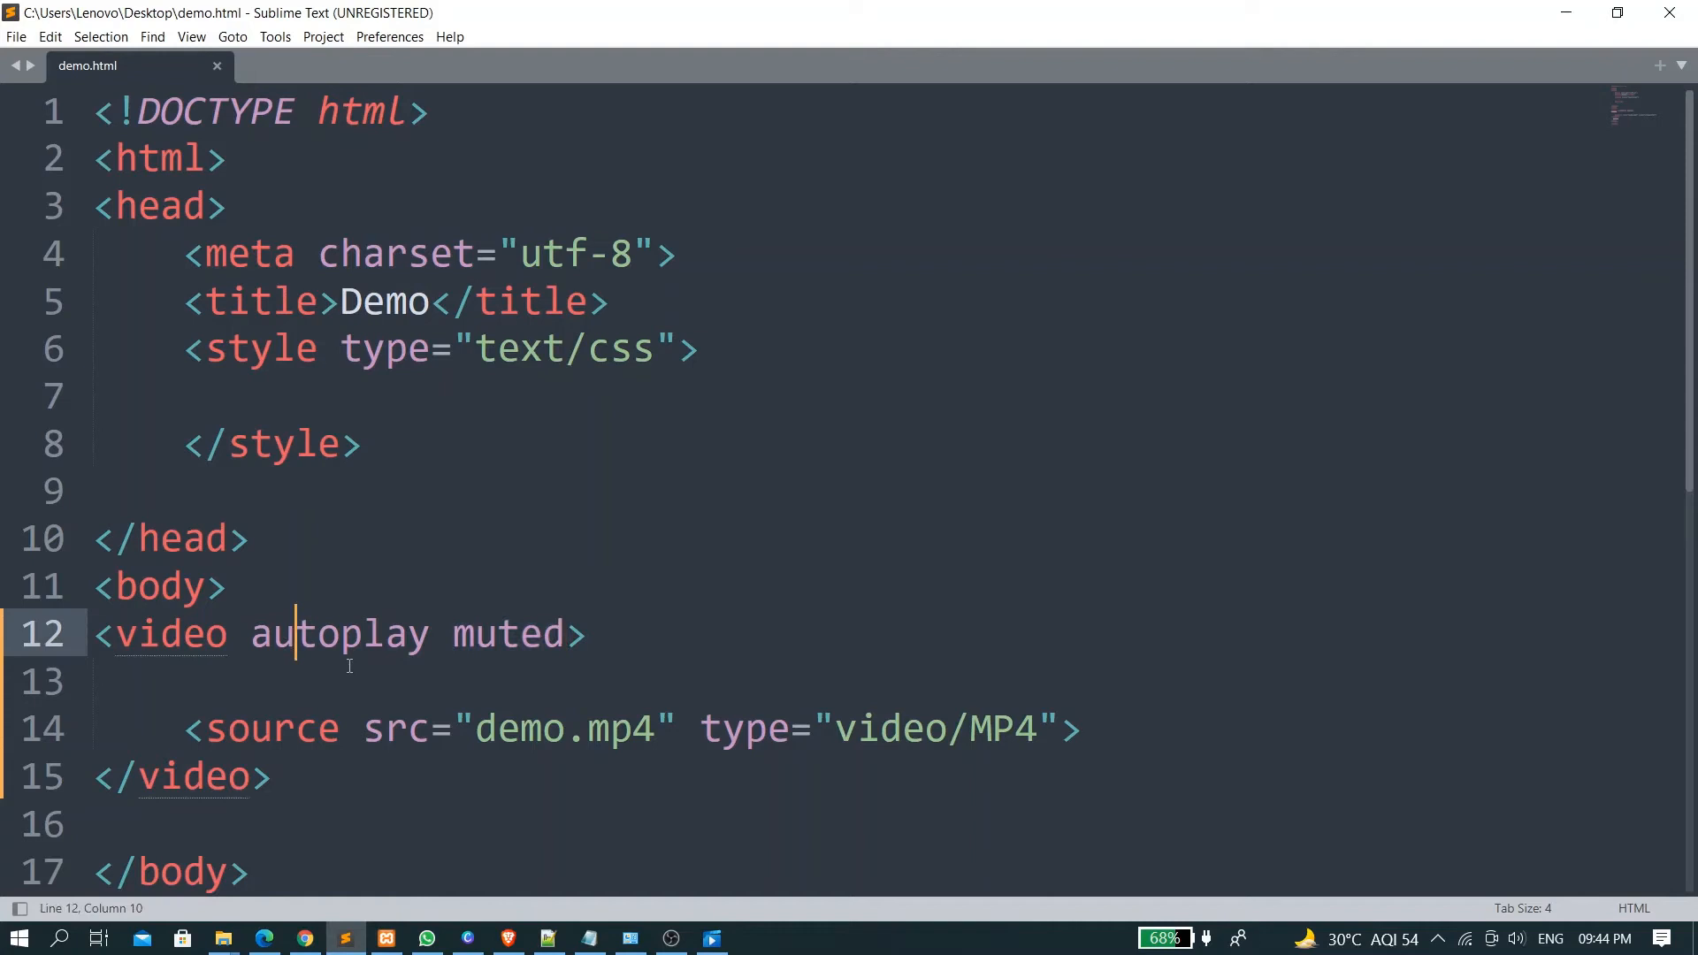
click(431, 633)
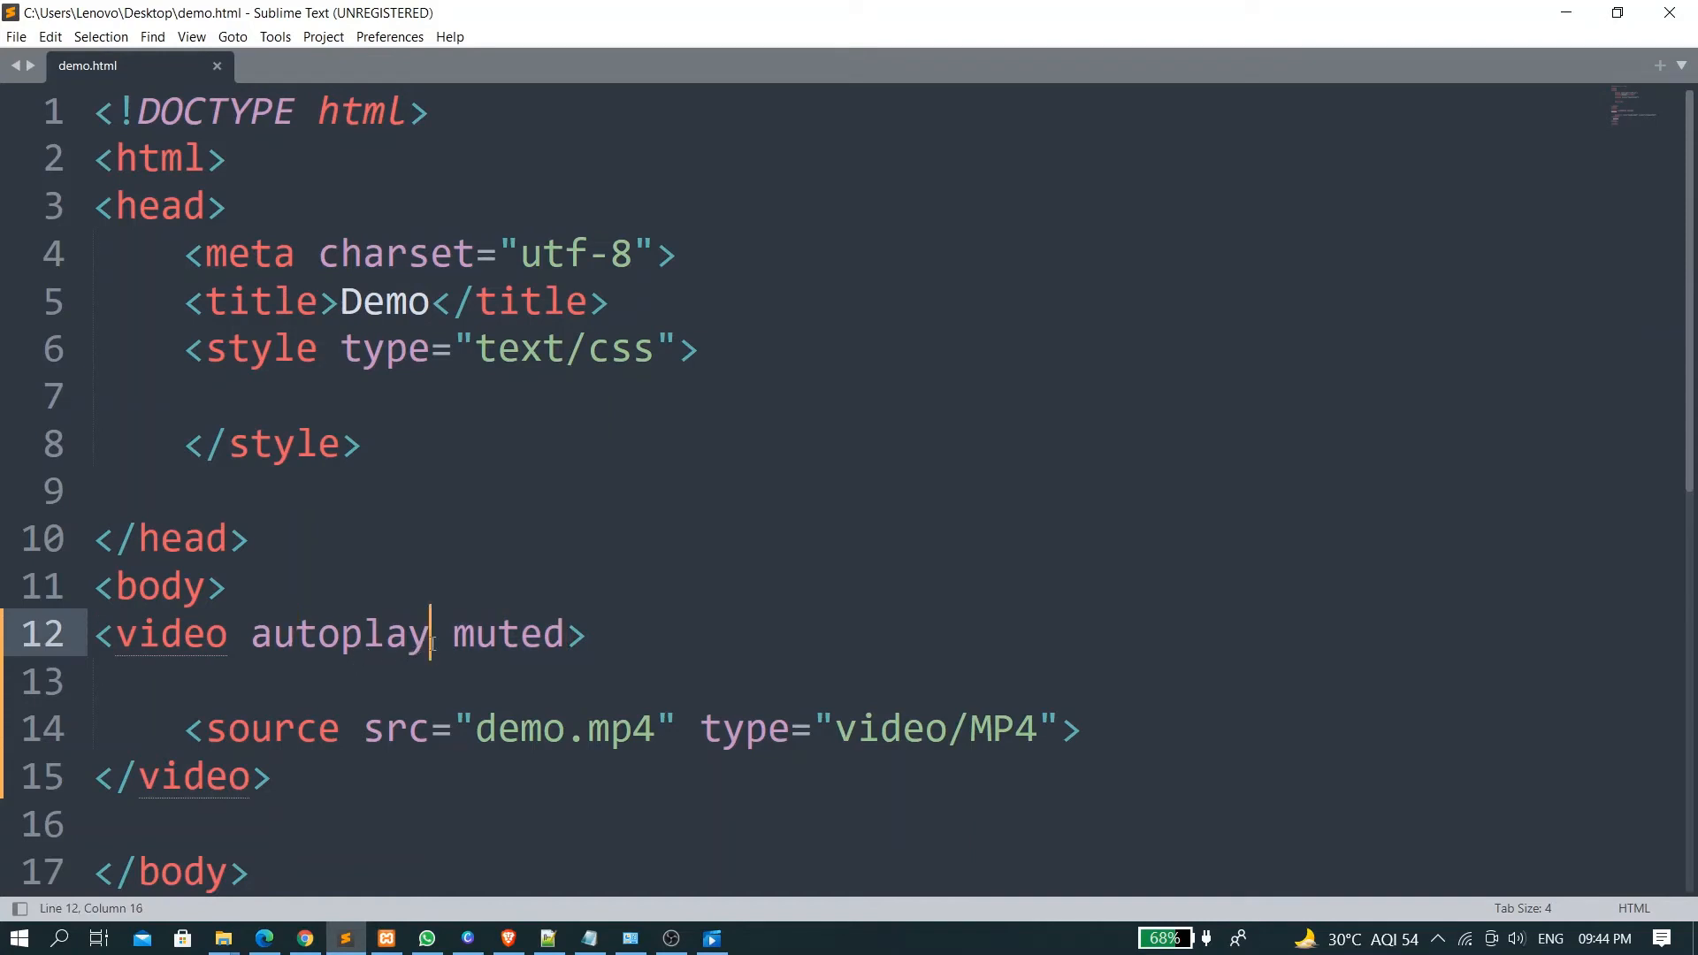
double_click(339, 633)
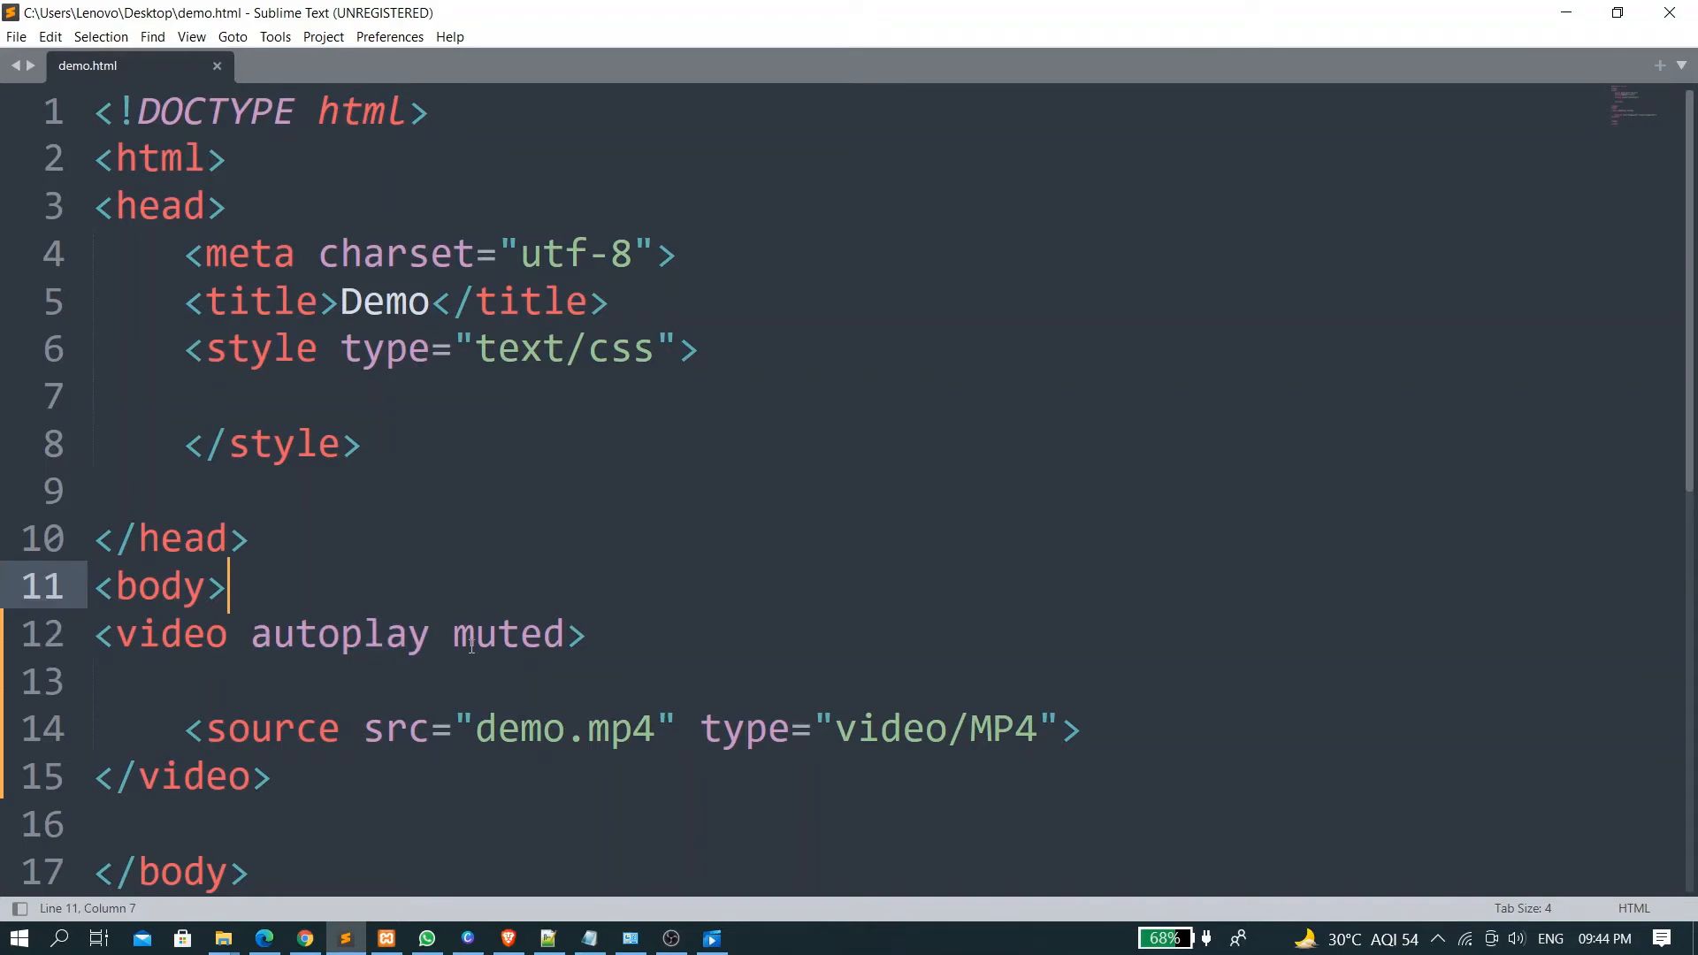
double_click(506, 633)
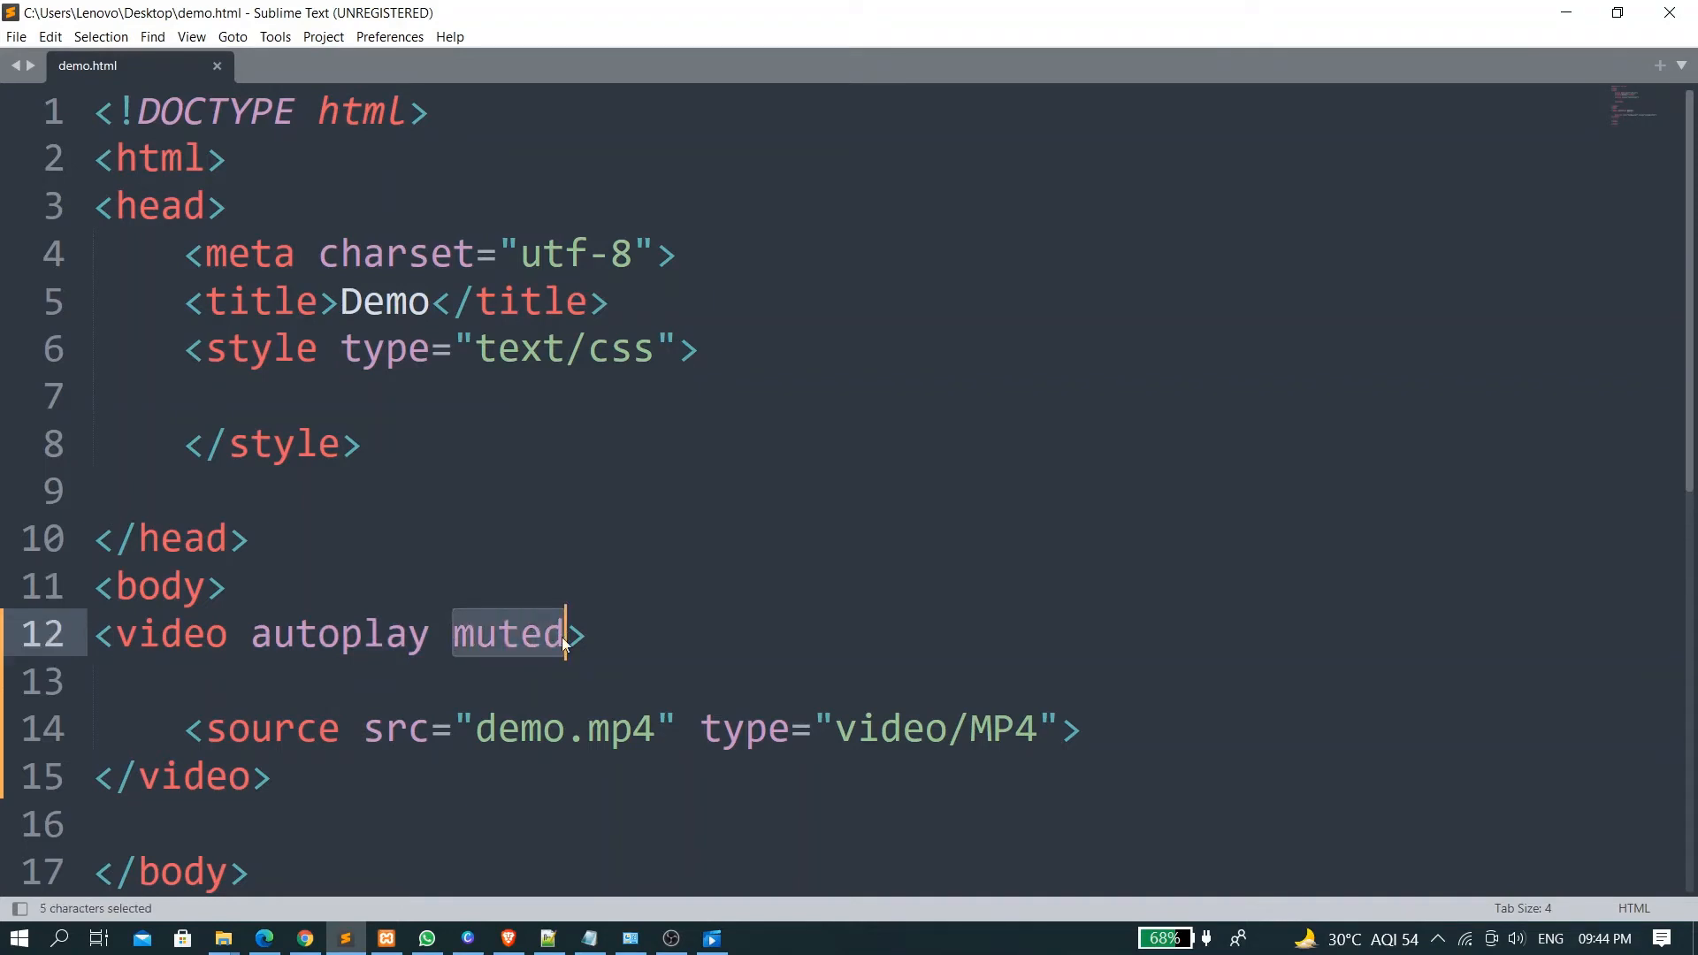
key(Delete)
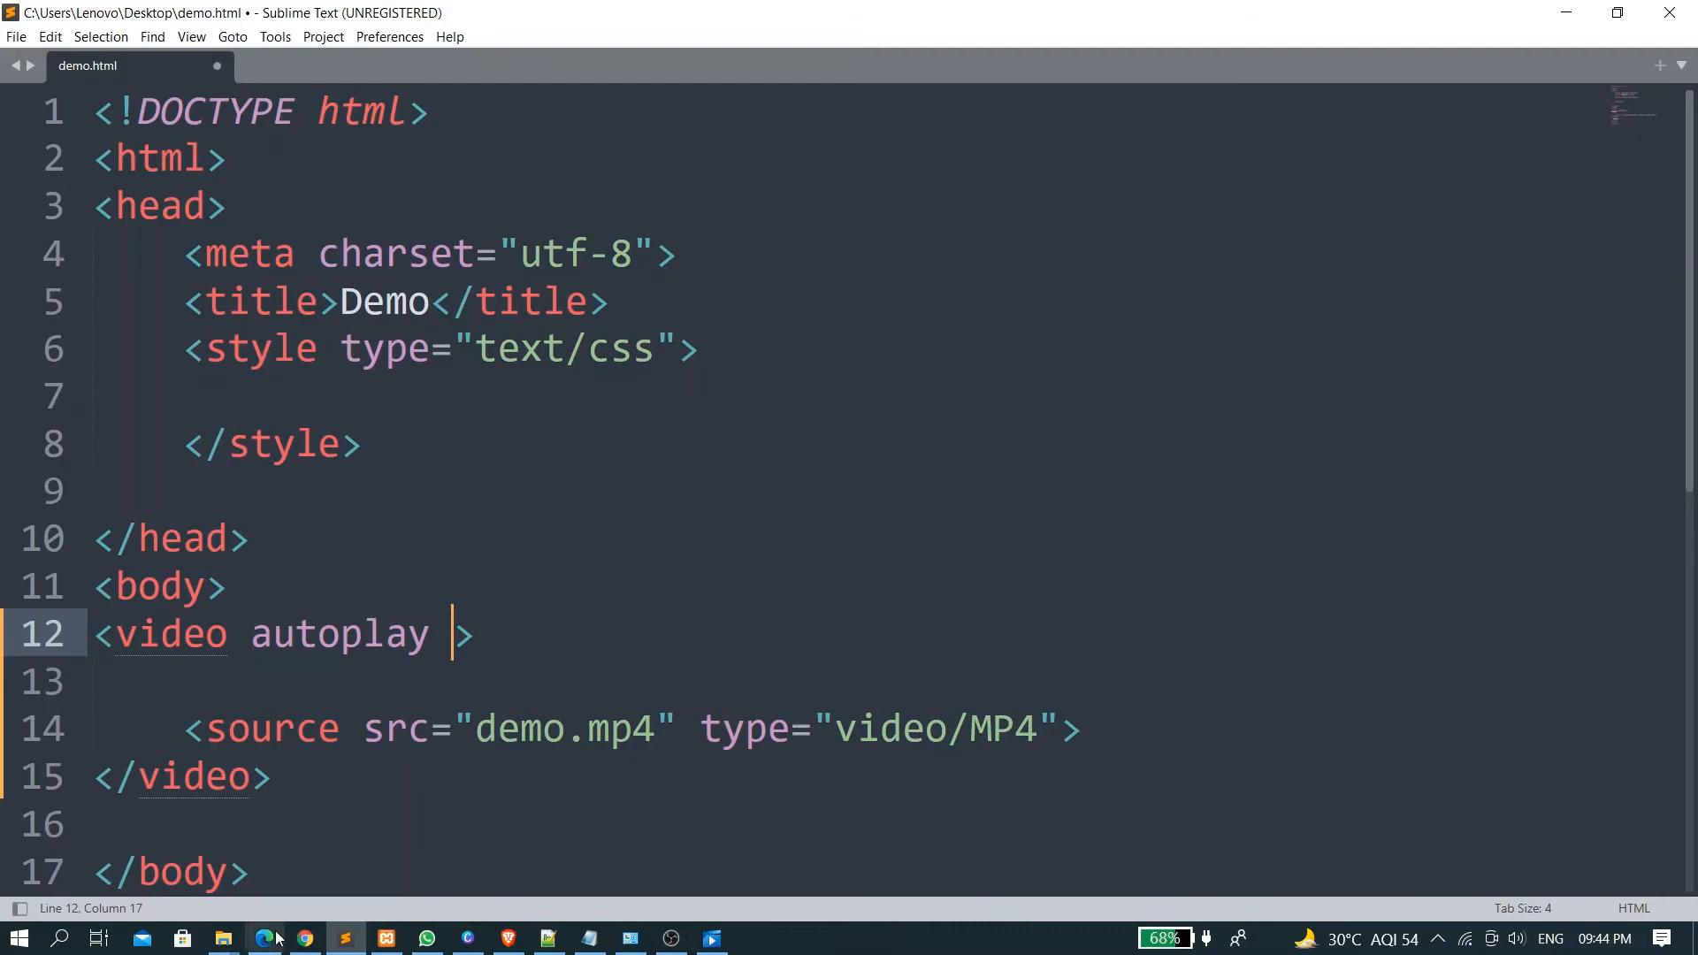
Test the NCS video in Edge, then return to Sublime Text's demo.html
click(263, 937)
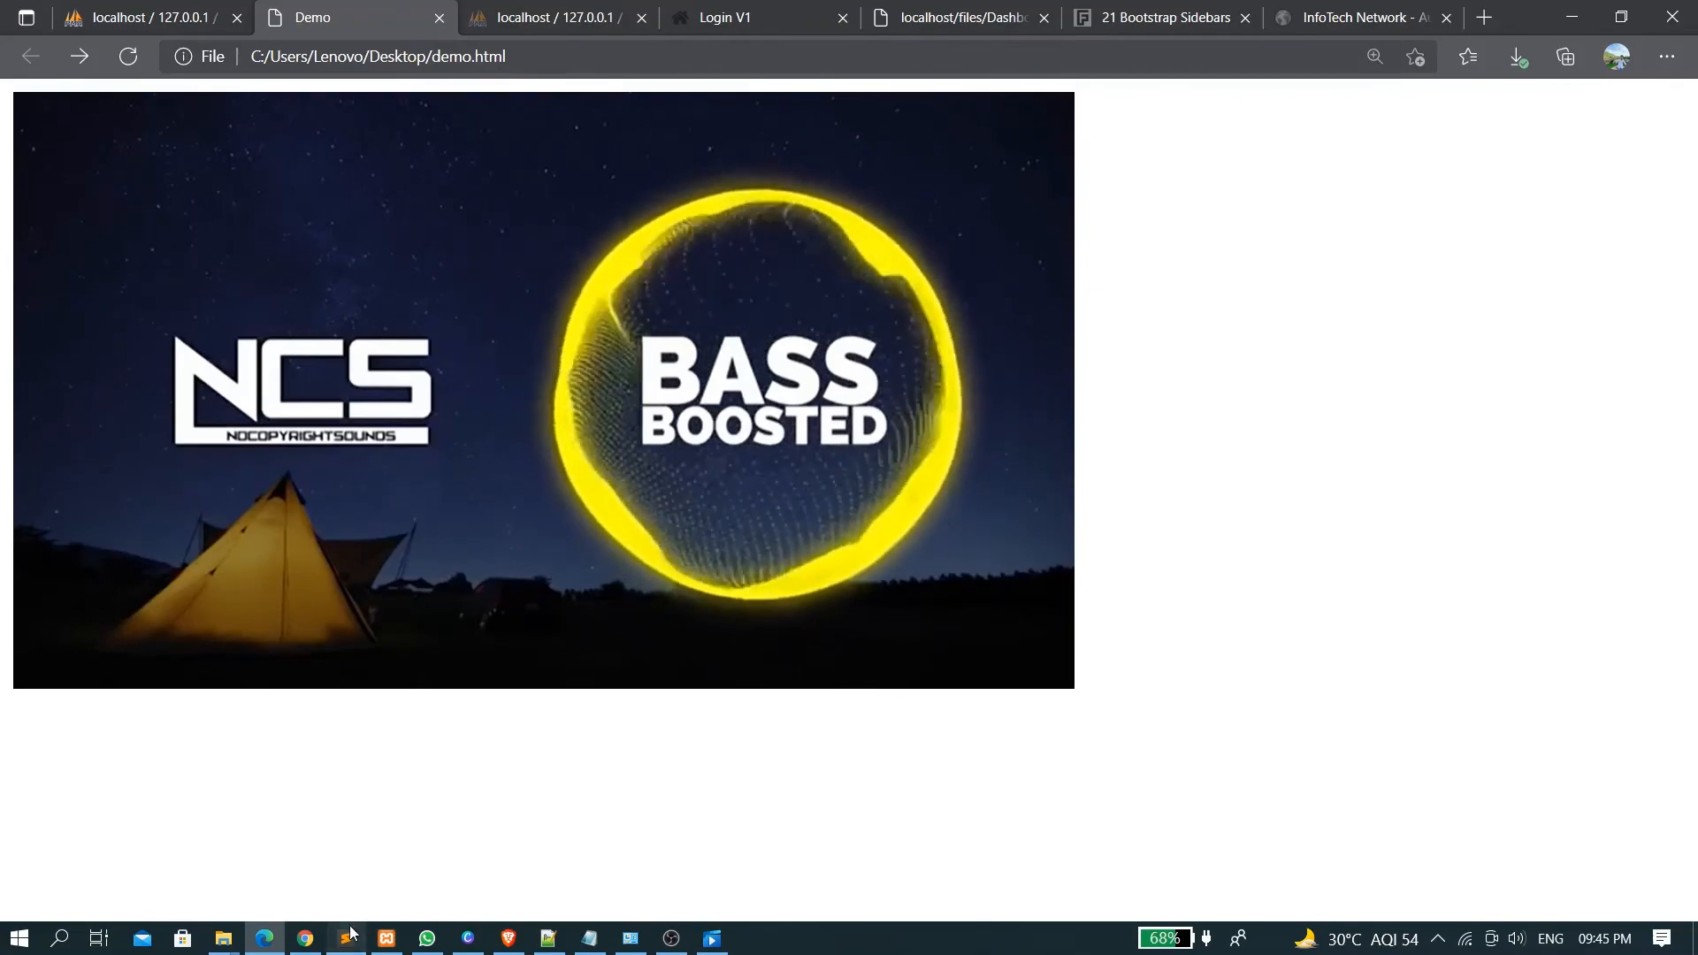
click(344, 937)
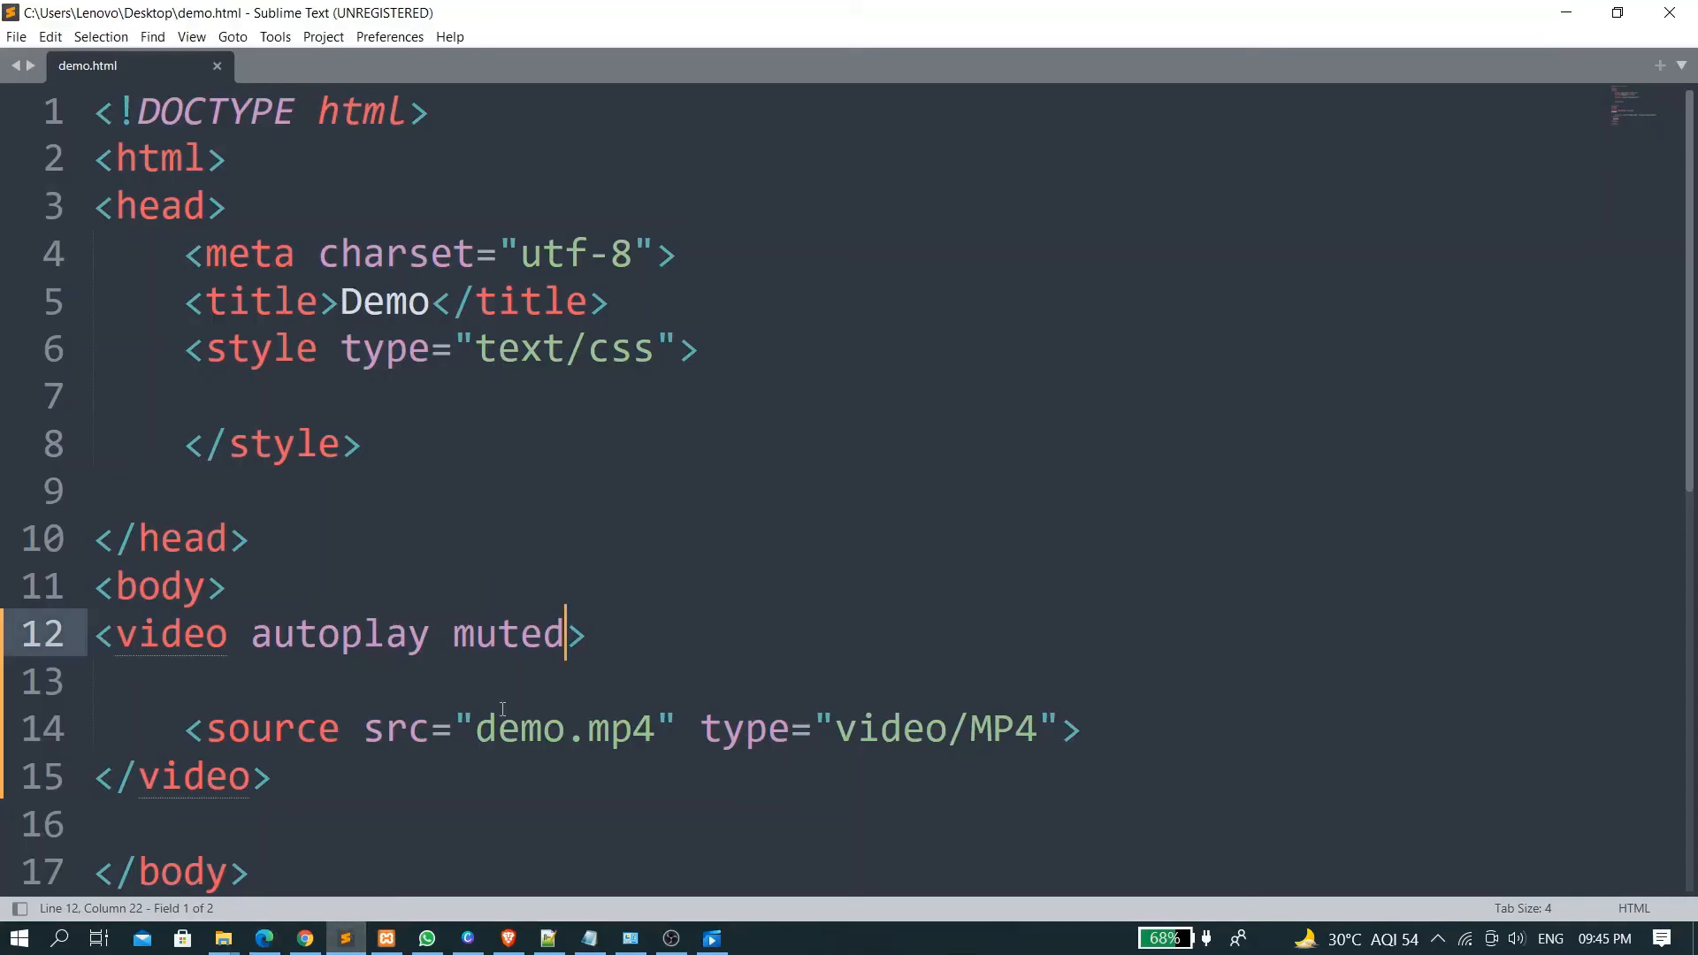